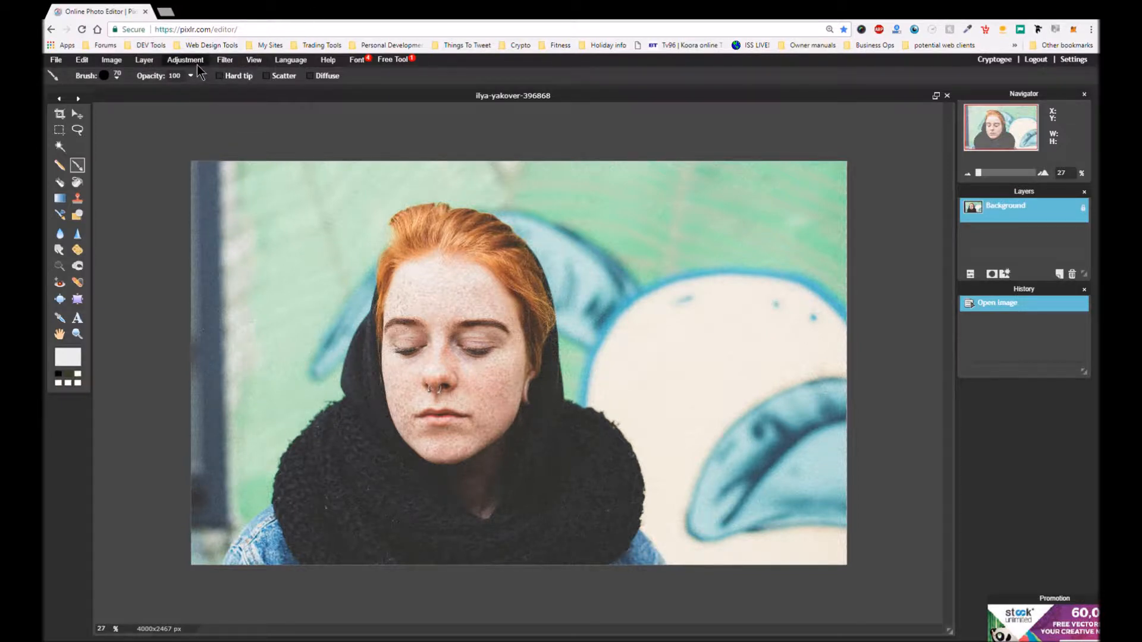
# - Apply Auto levels to the portrait, then Desaturate it to black and white
pyautogui.click(184, 60)
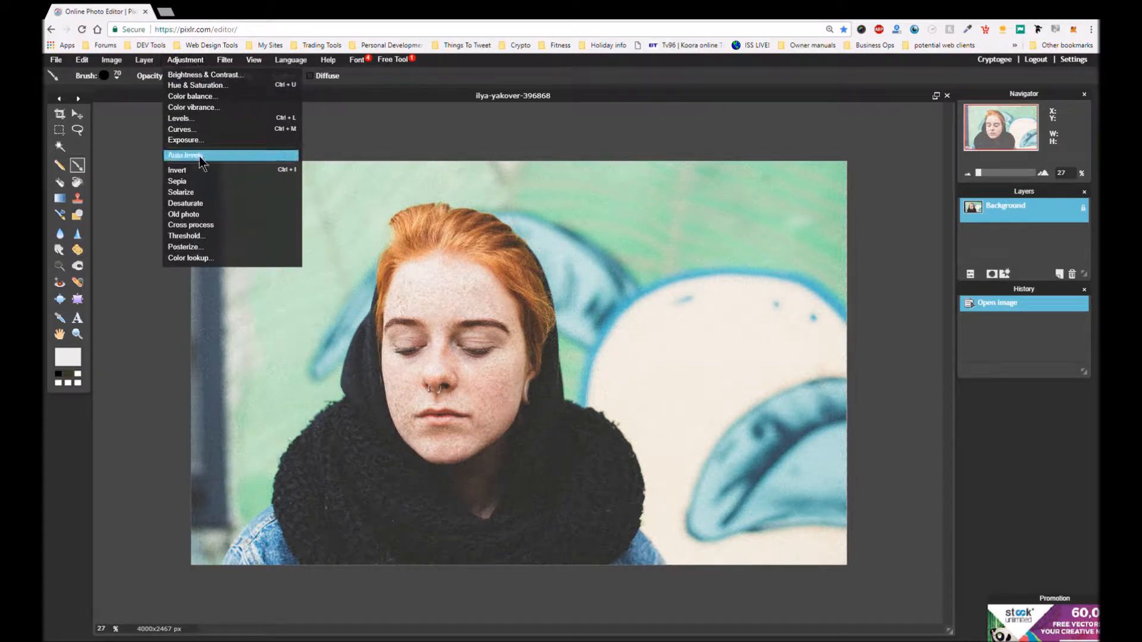
pyautogui.click(186, 156)
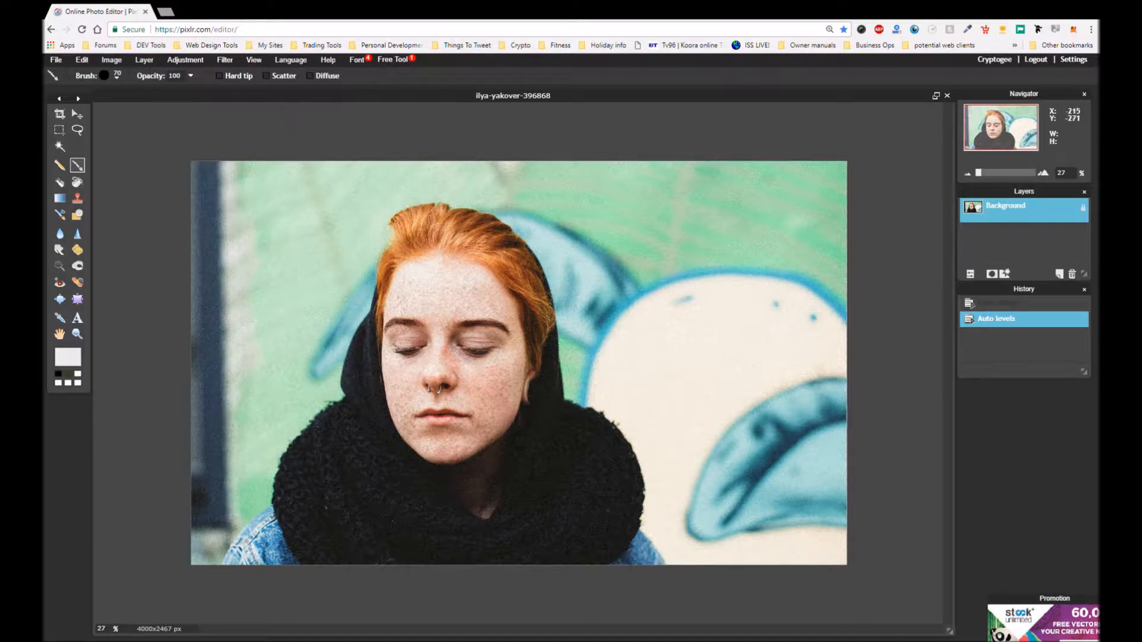
pyautogui.click(184, 60)
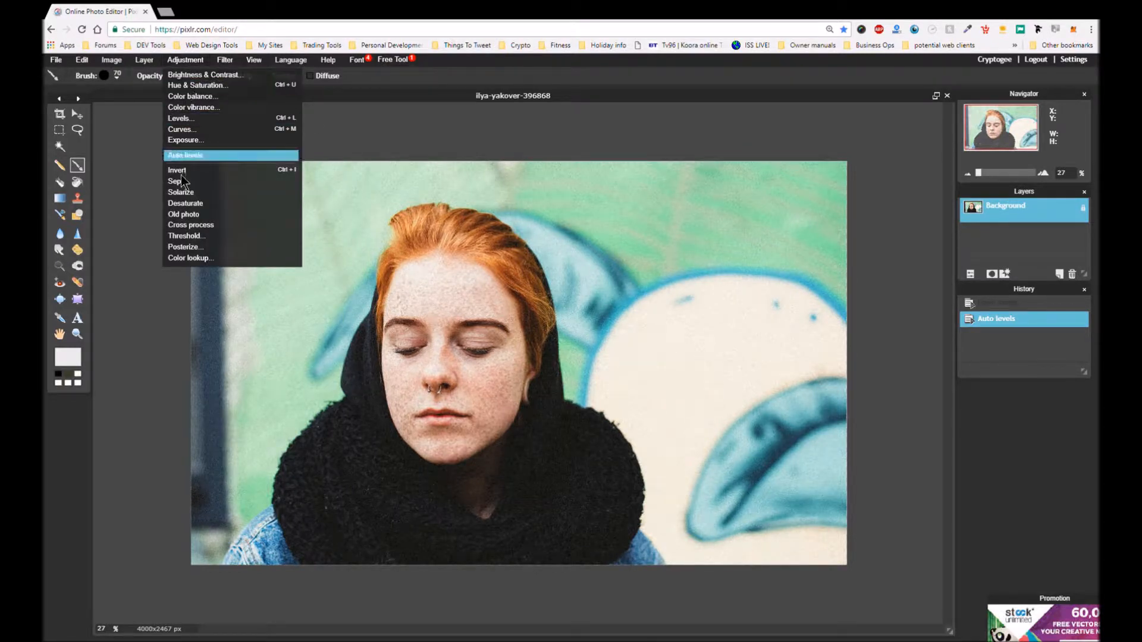
pyautogui.click(185, 203)
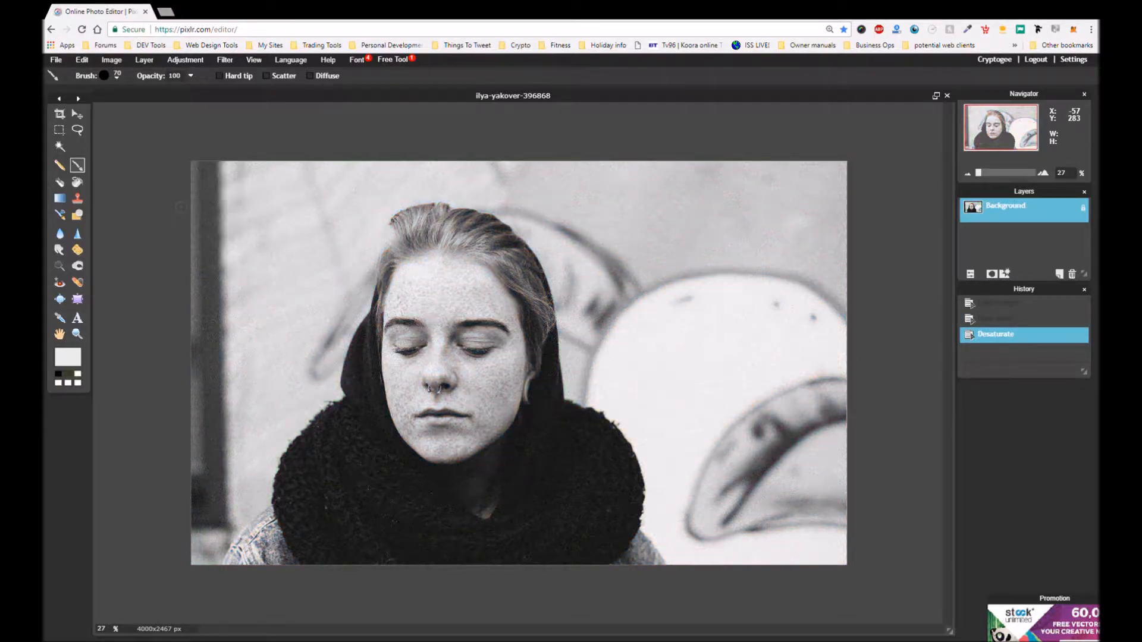
pyautogui.moveTo(246, 182)
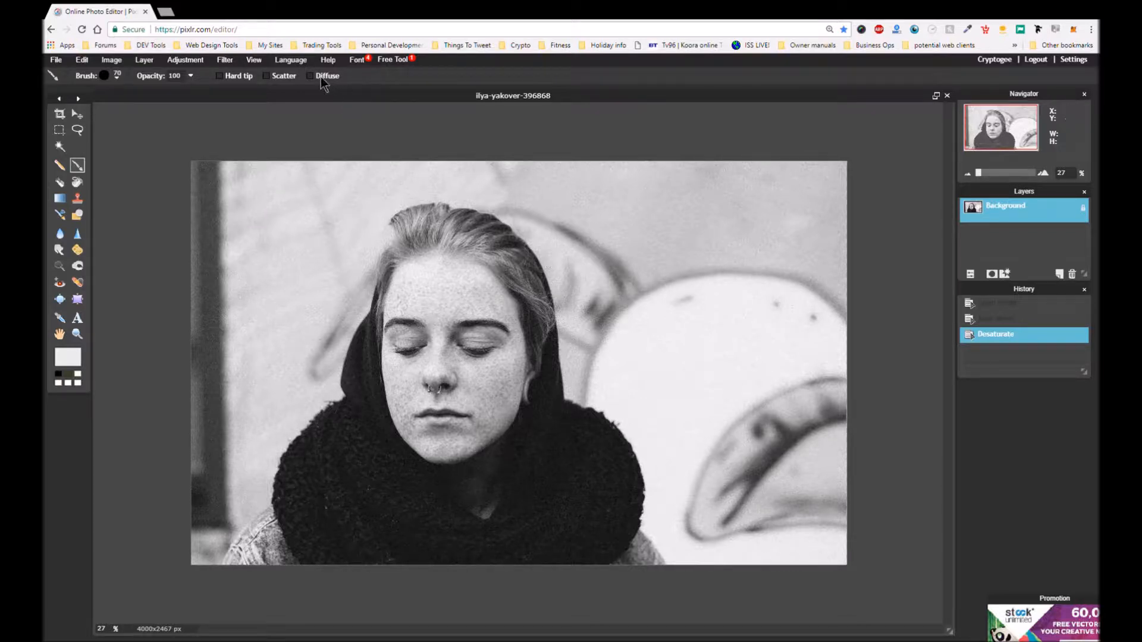
# - In Curves, raise the highlight end and pull the shadow point down into an S-shape
pyautogui.click(185, 59)
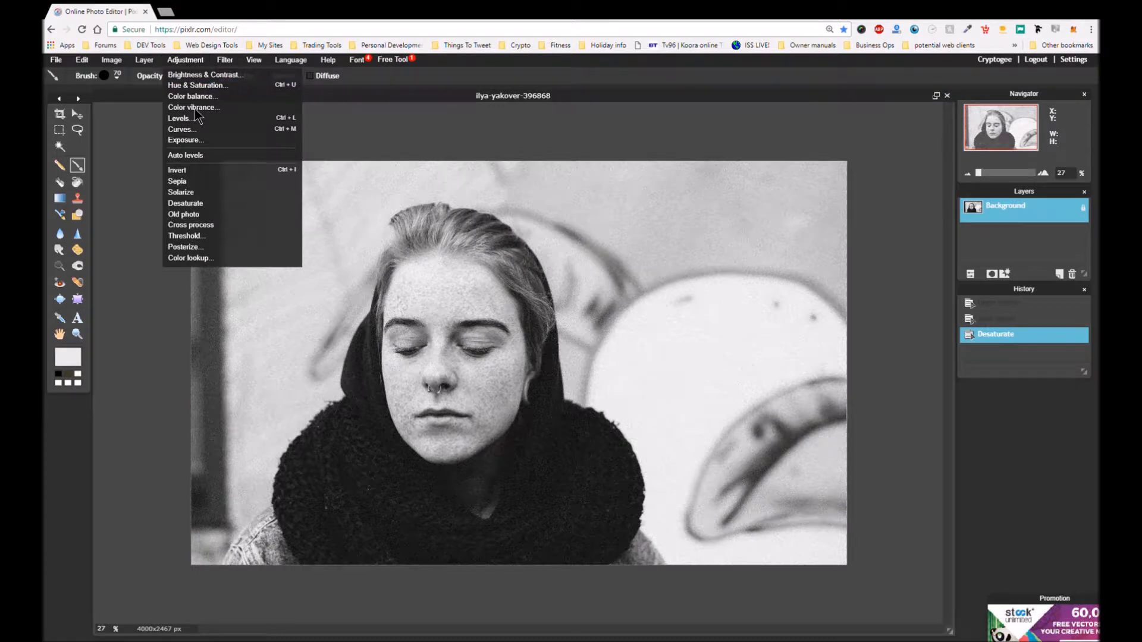
pyautogui.click(180, 130)
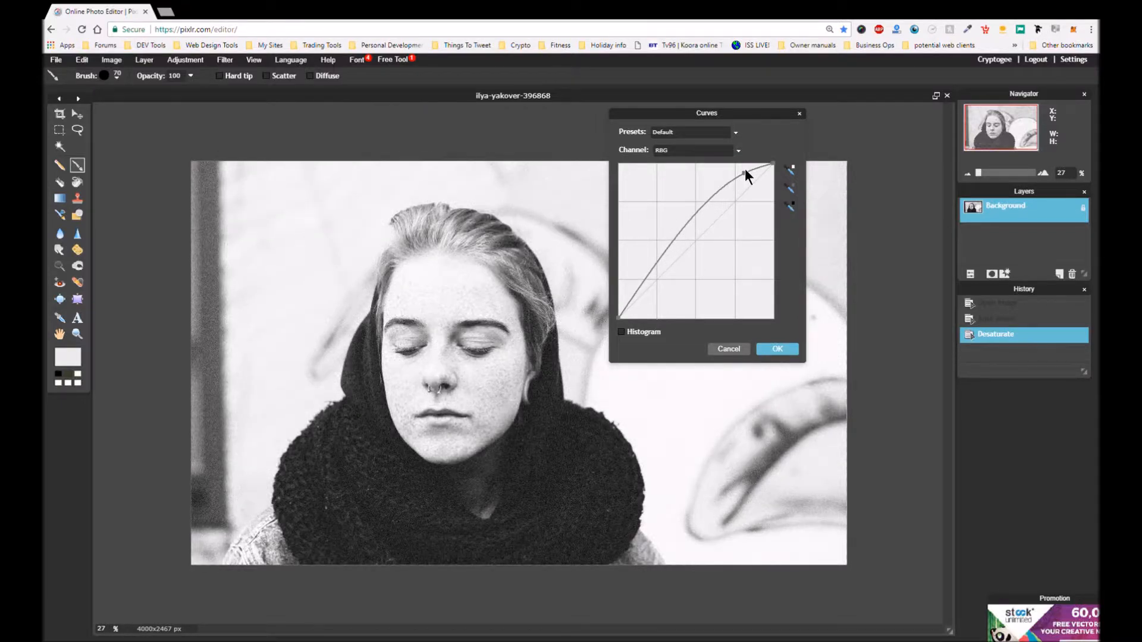
pyautogui.moveTo(746, 174); pyautogui.dragTo(750, 168)
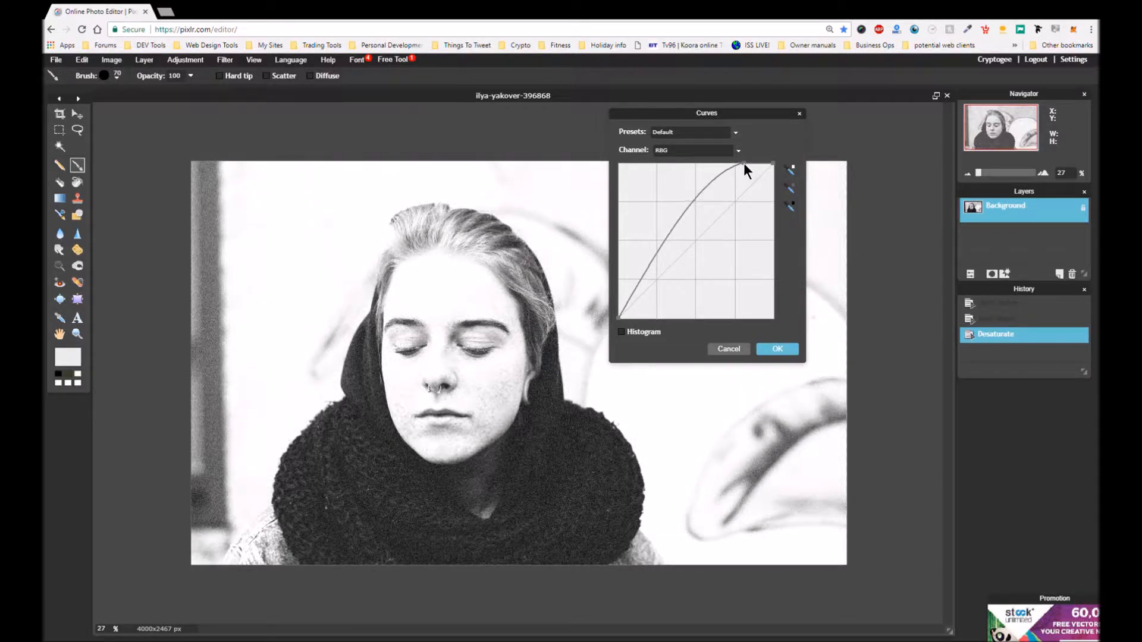
pyautogui.moveTo(747, 167); pyautogui.dragTo(645, 290)
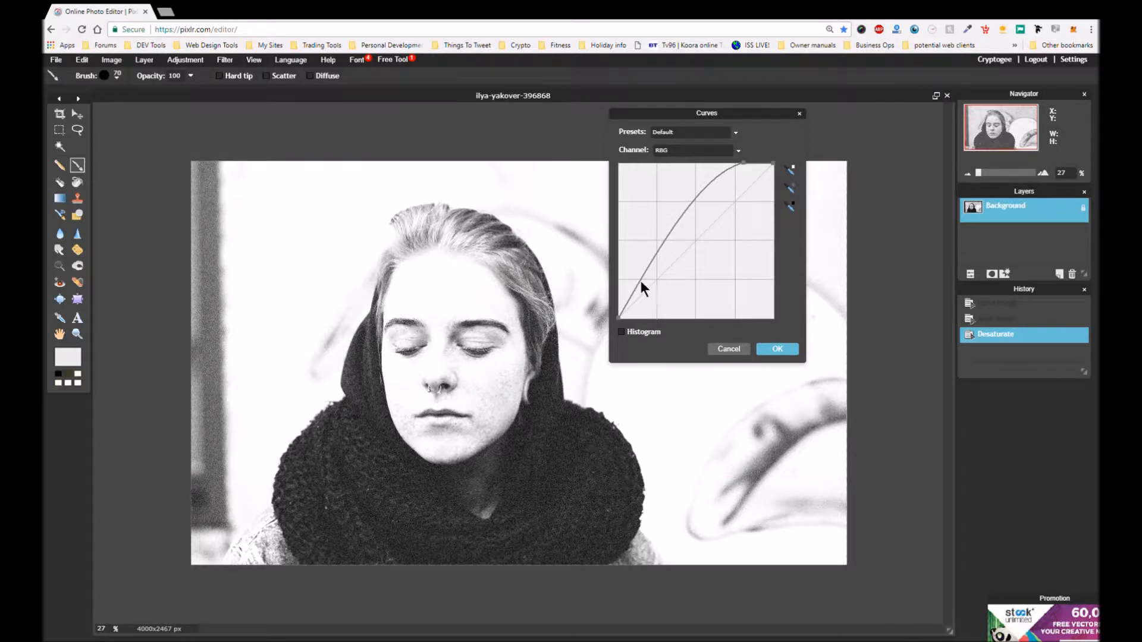
pyautogui.moveTo(643, 288); pyautogui.dragTo(639, 275)
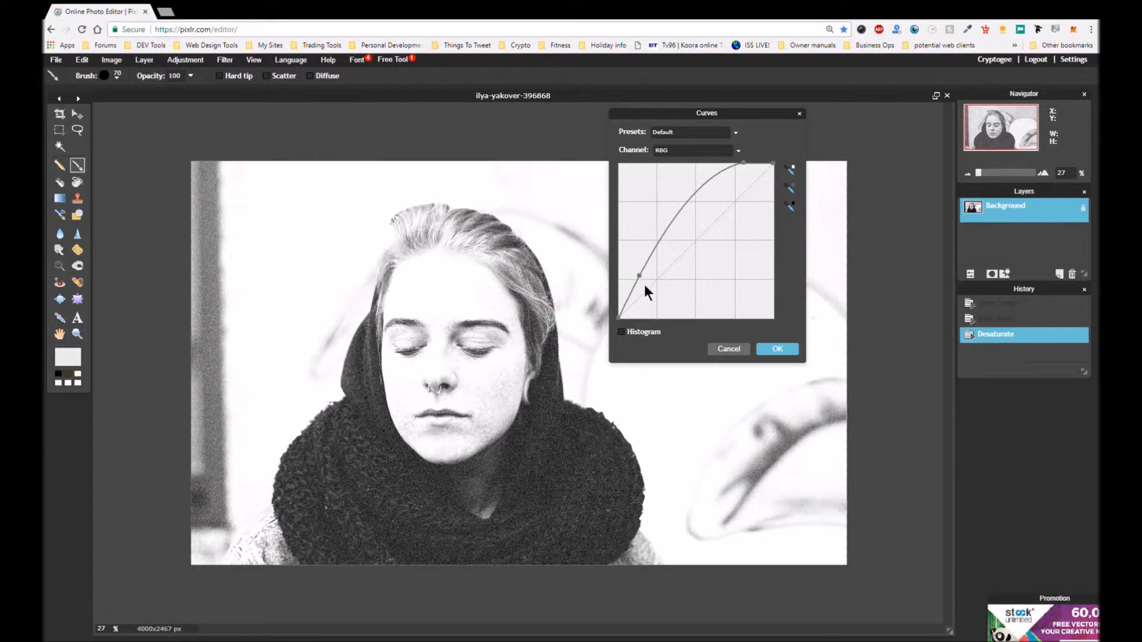
pyautogui.moveTo(639, 275); pyautogui.dragTo(644, 301)
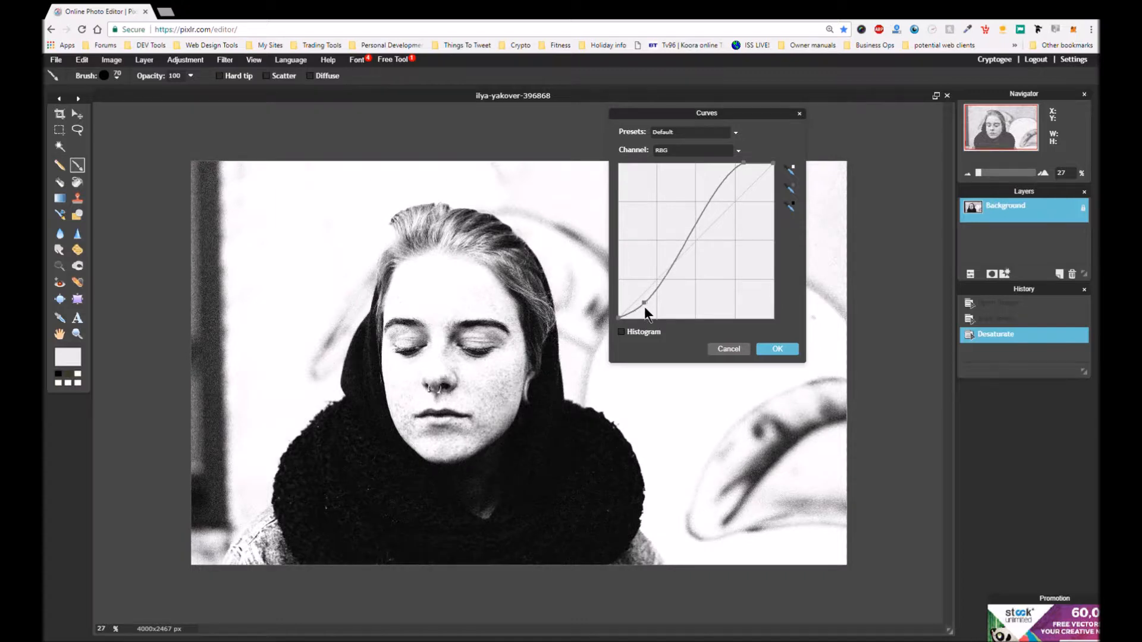
pyautogui.moveTo(645, 303); pyautogui.dragTo(645, 321)
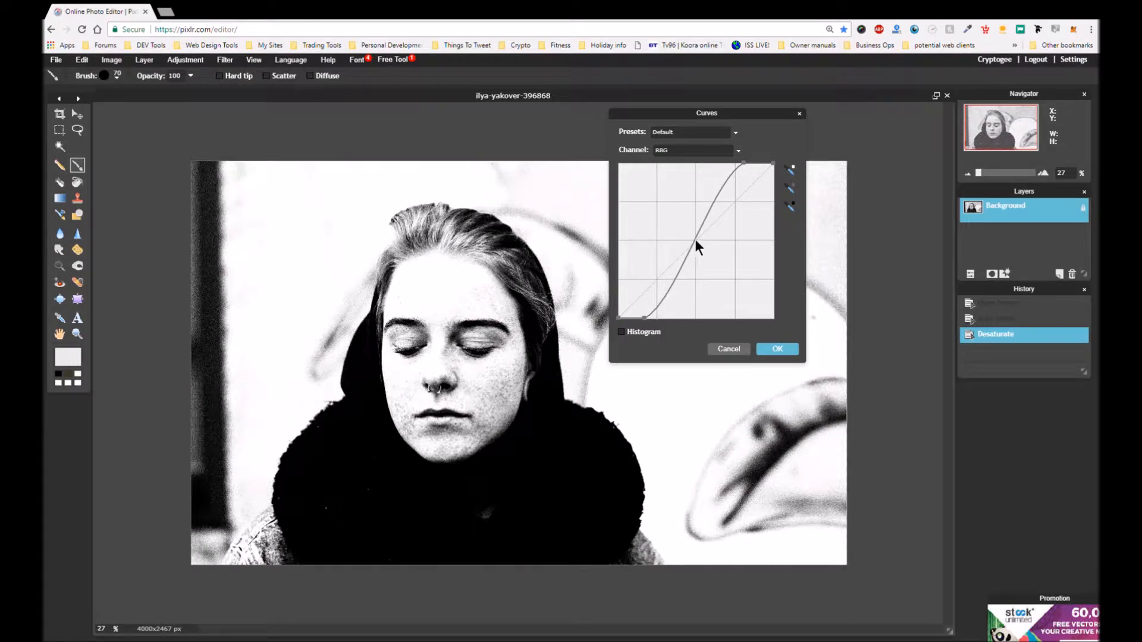
# - Drag the curve's midpoint down to darken the midtones toward black
pyautogui.moveTo(695, 247); pyautogui.dragTo(703, 257)
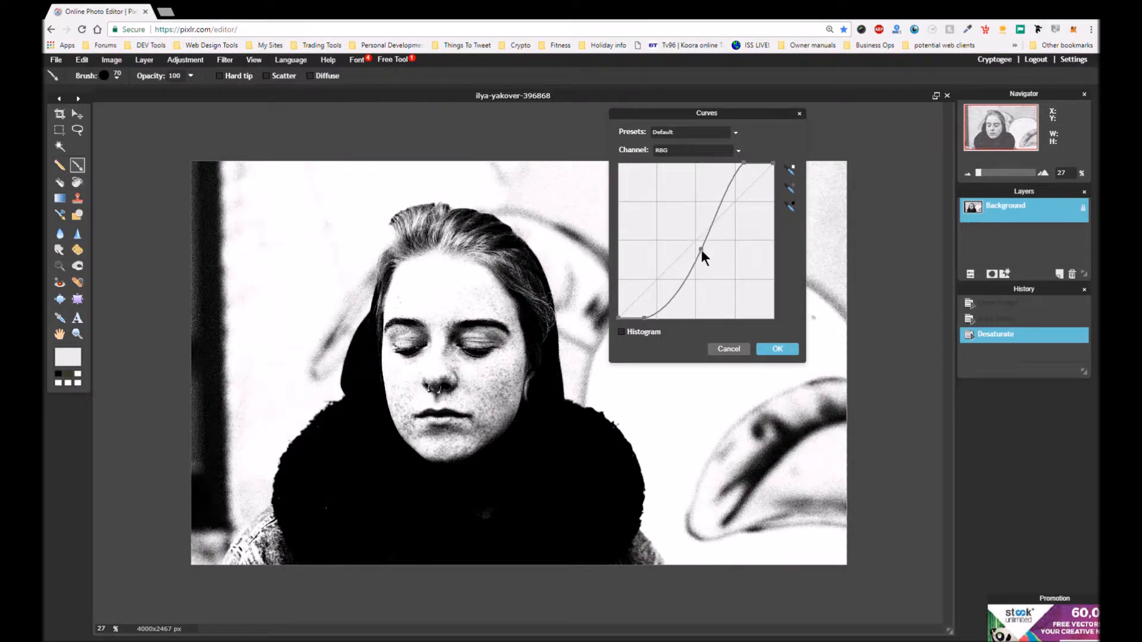
pyautogui.moveTo(703, 255); pyautogui.dragTo(703, 276)
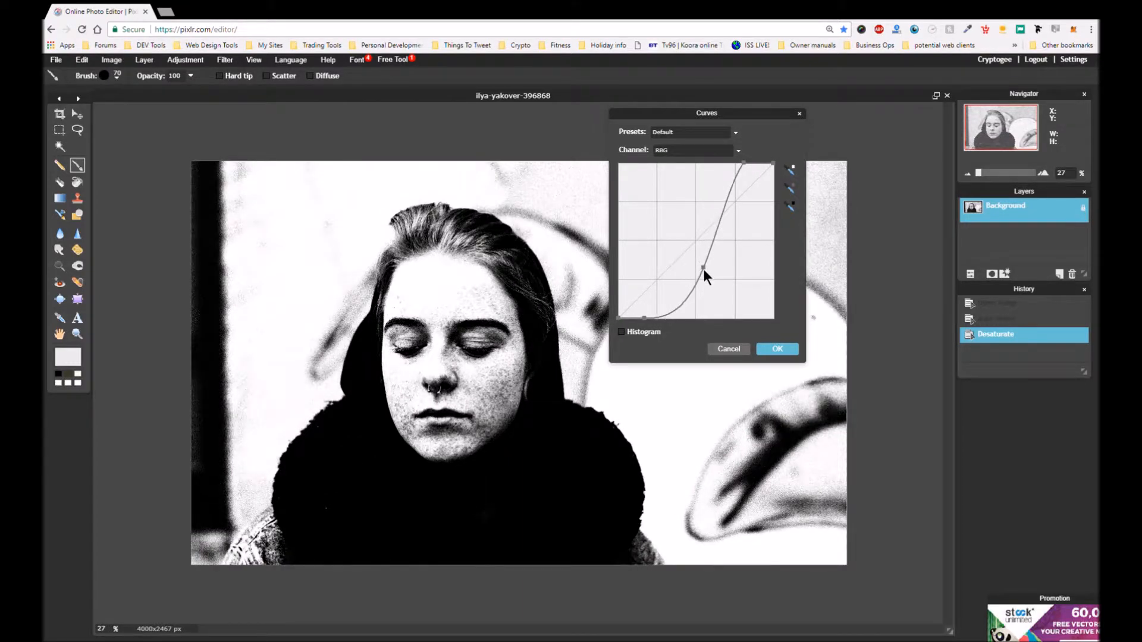
pyautogui.moveTo(703, 266); pyautogui.dragTo(707, 280)
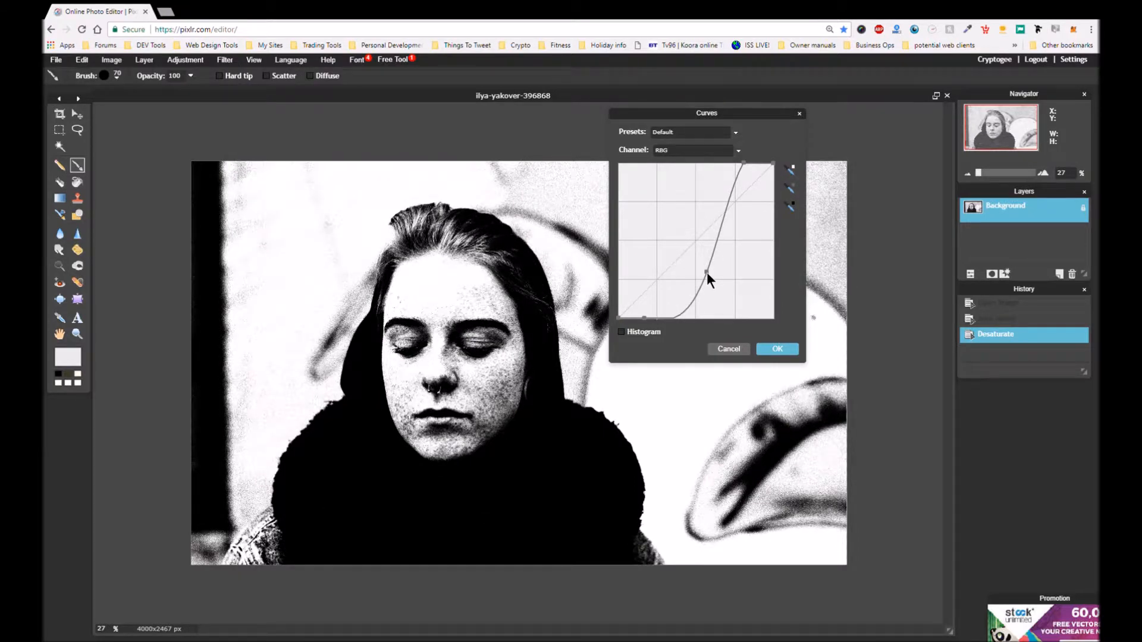
pyautogui.moveTo(707, 279); pyautogui.dragTo(743, 166)
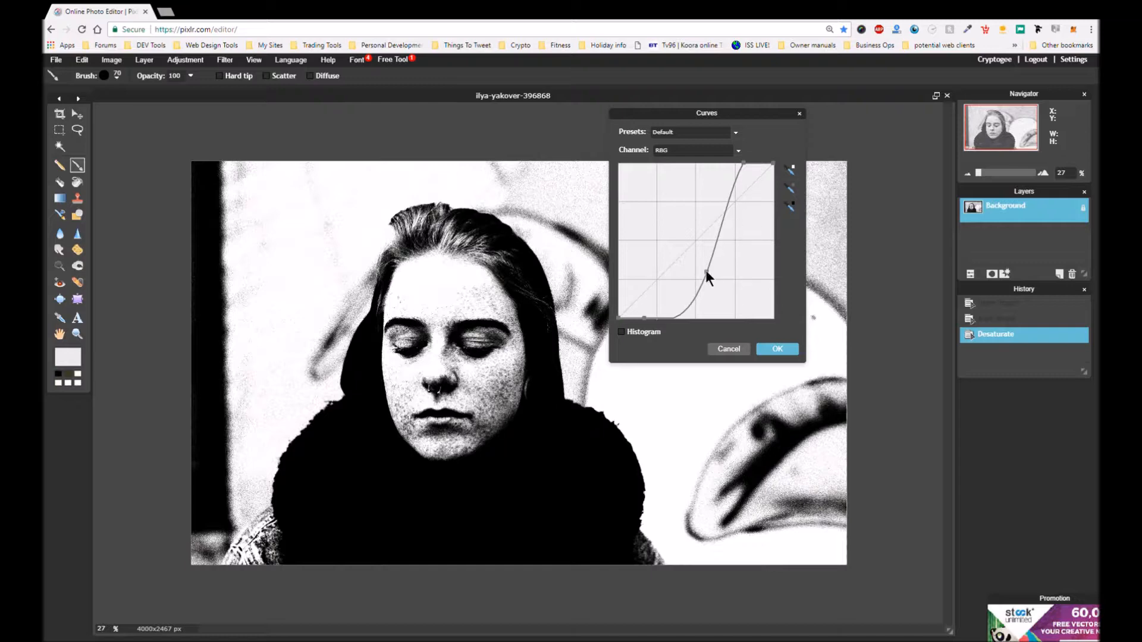
# - Pull the midpoint up and left into a steep curve, brightening face and background
pyautogui.moveTo(706, 279); pyautogui.dragTo(701, 268)
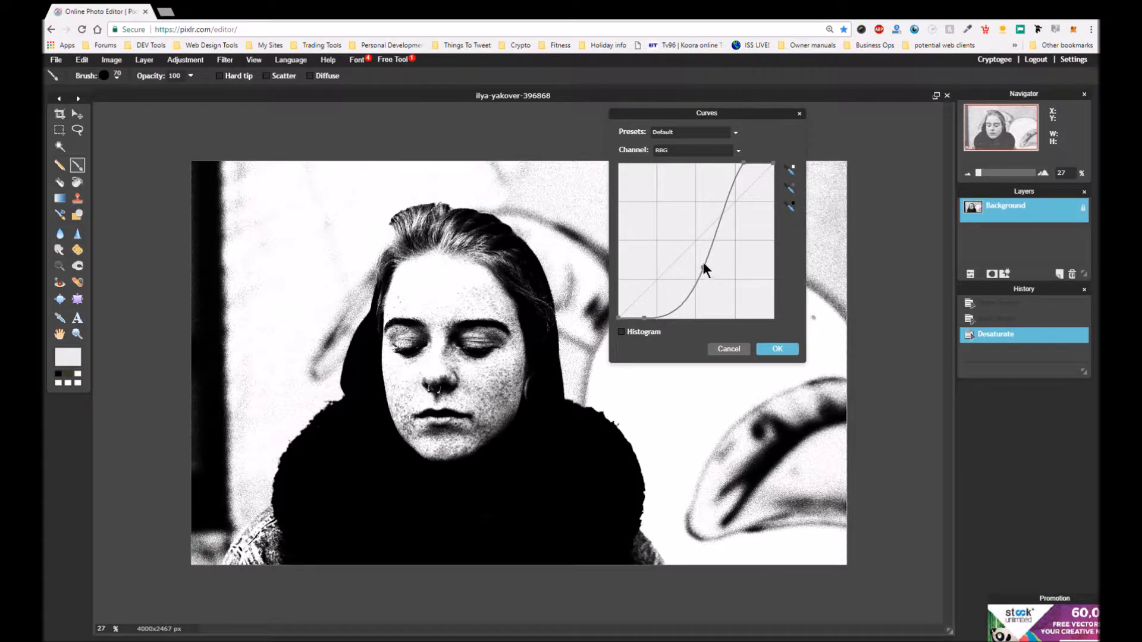
pyautogui.moveTo(701, 272); pyautogui.dragTo(707, 250)
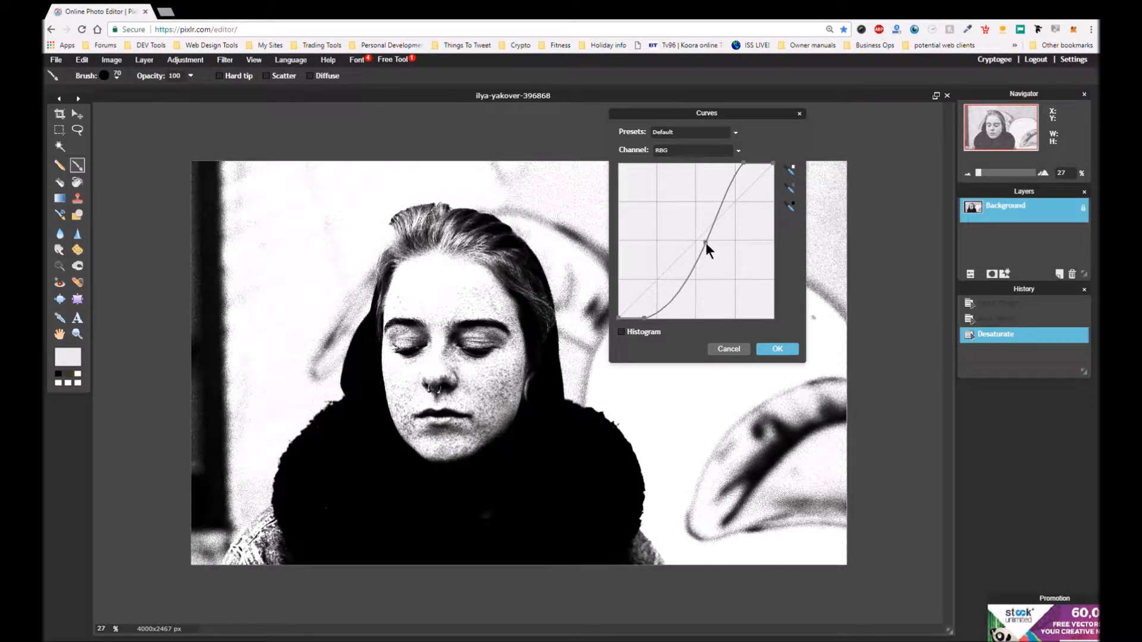
pyautogui.moveTo(710, 251); pyautogui.dragTo(705, 246)
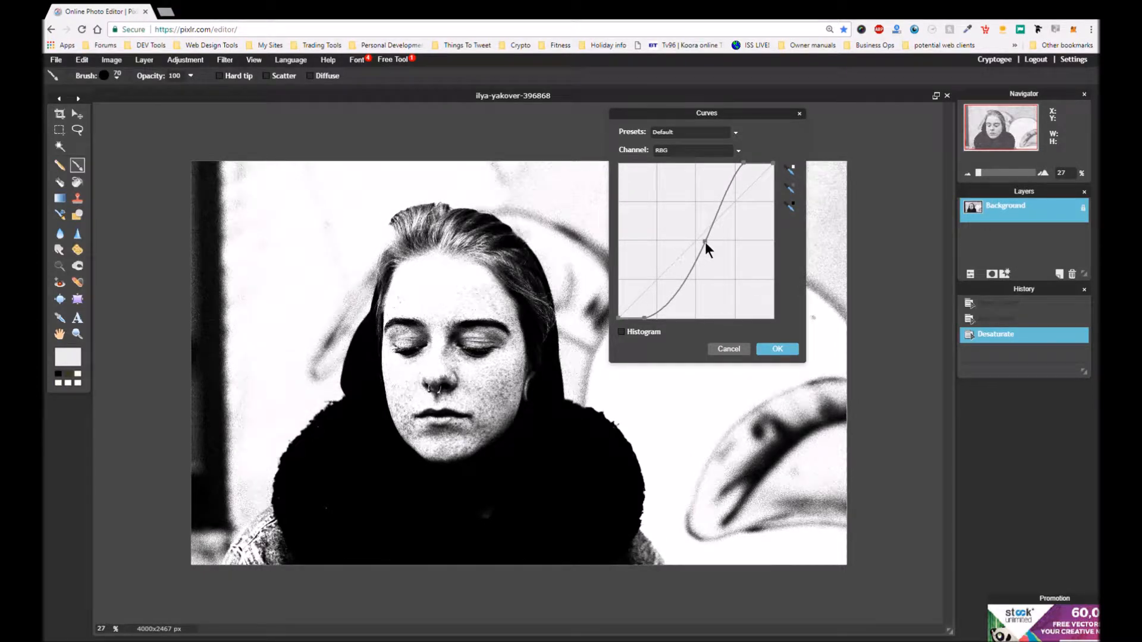
pyautogui.moveTo(705, 249); pyautogui.dragTo(705, 242)
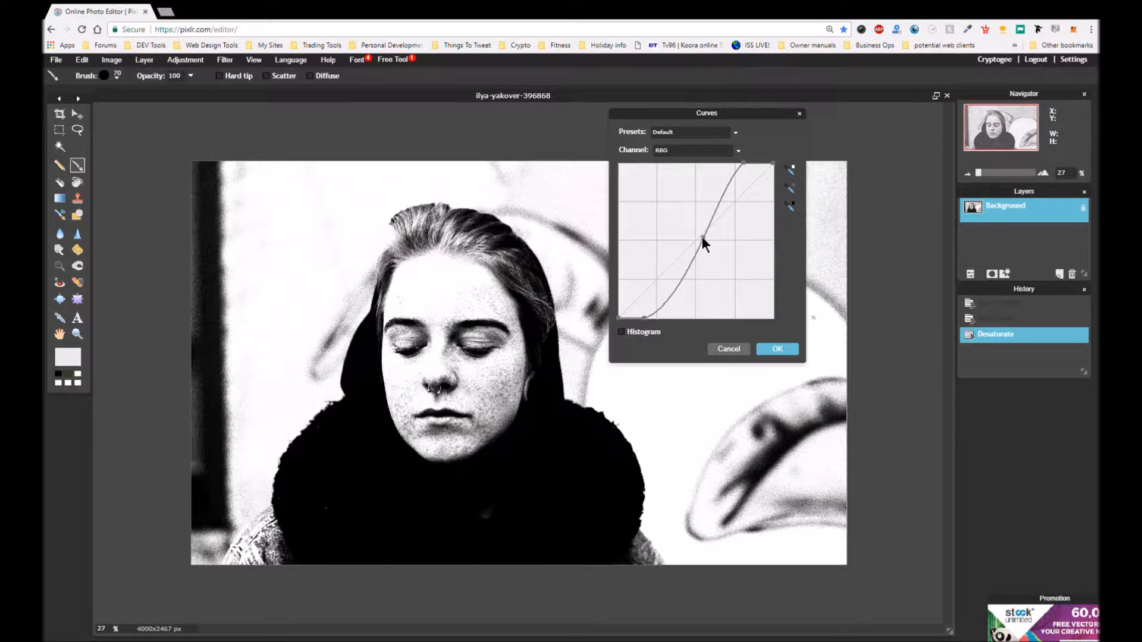
pyautogui.moveTo(703, 243); pyautogui.dragTo(692, 233)
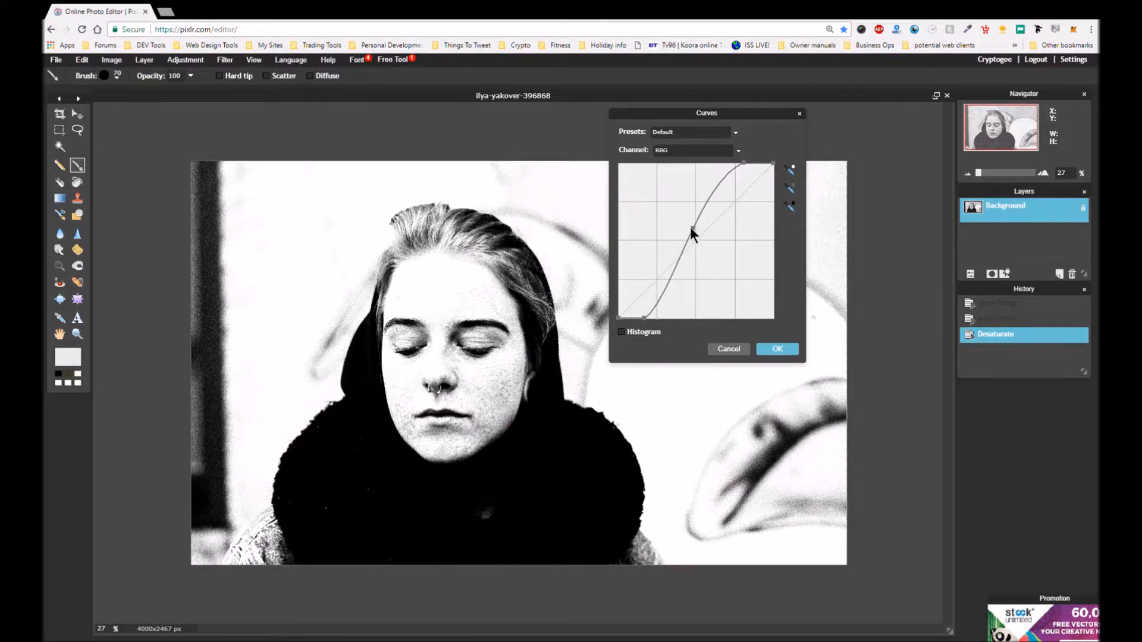
pyautogui.moveTo(692, 233); pyautogui.dragTo(684, 227)
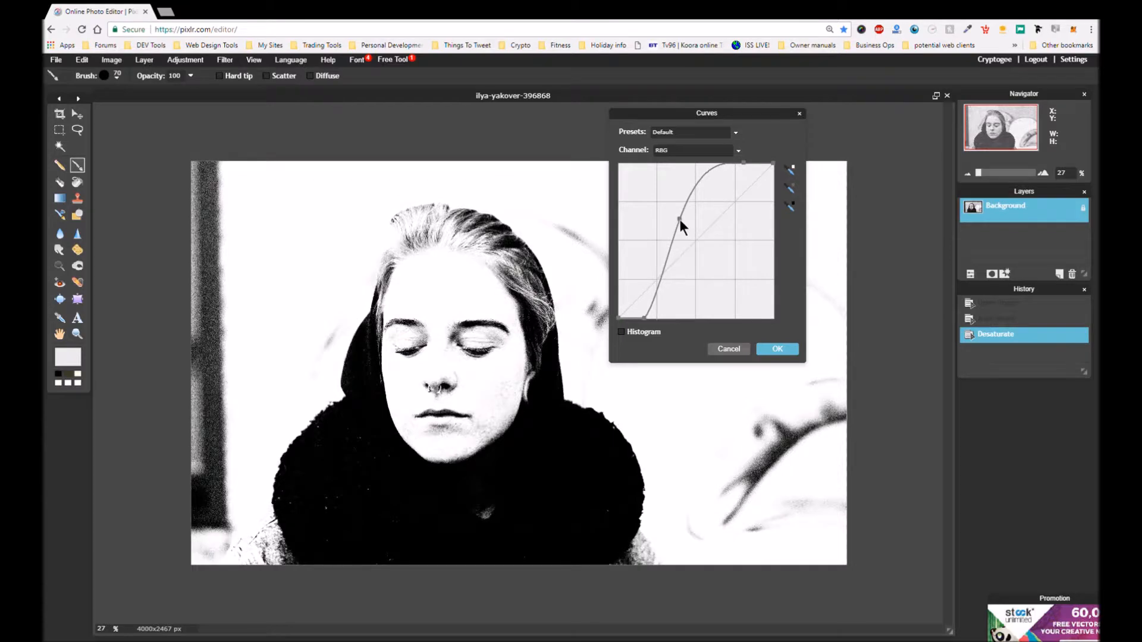
pyautogui.moveTo(680, 225); pyautogui.dragTo(674, 217)
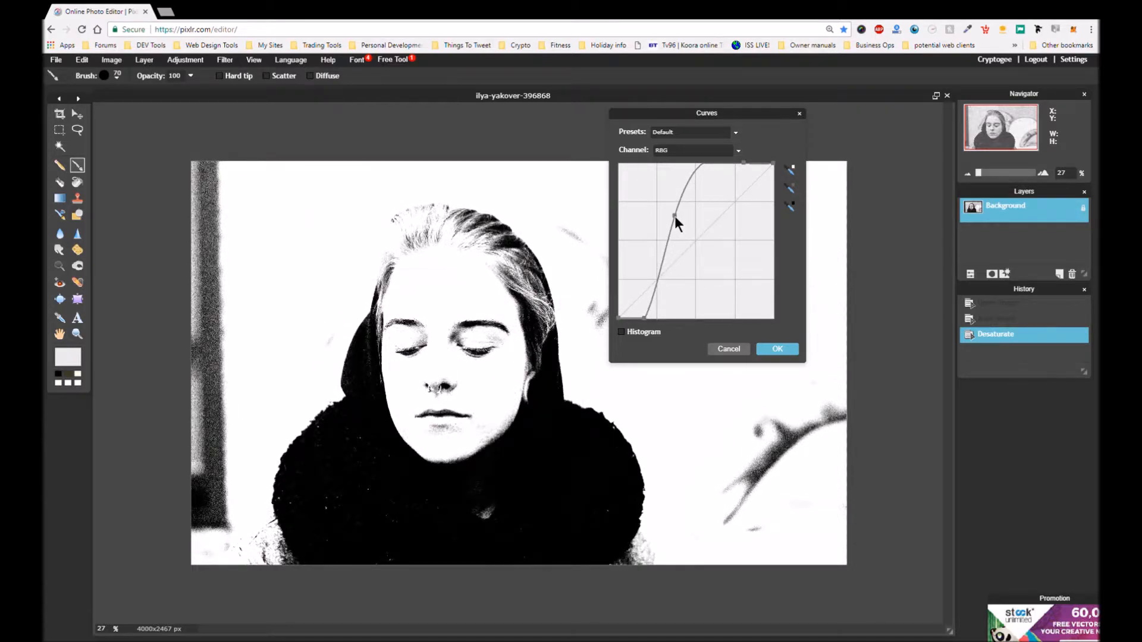
pyautogui.moveTo(676, 220); pyautogui.dragTo(676, 217)
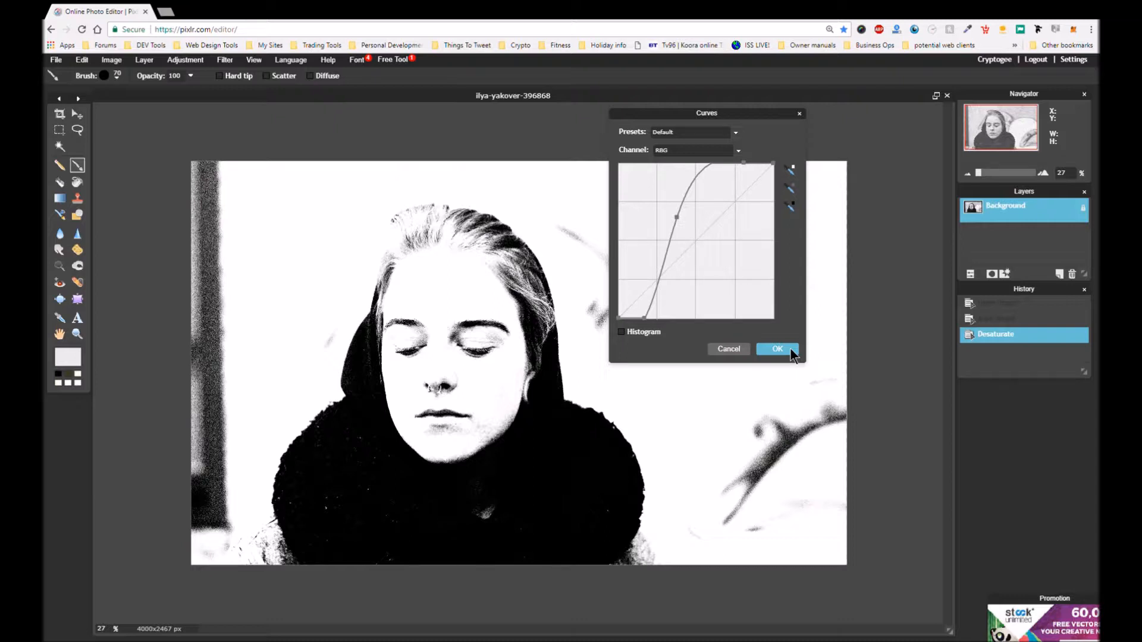
# - Apply the steep contrast curve and start a fresh Curves adjustment
pyautogui.click(777, 350)
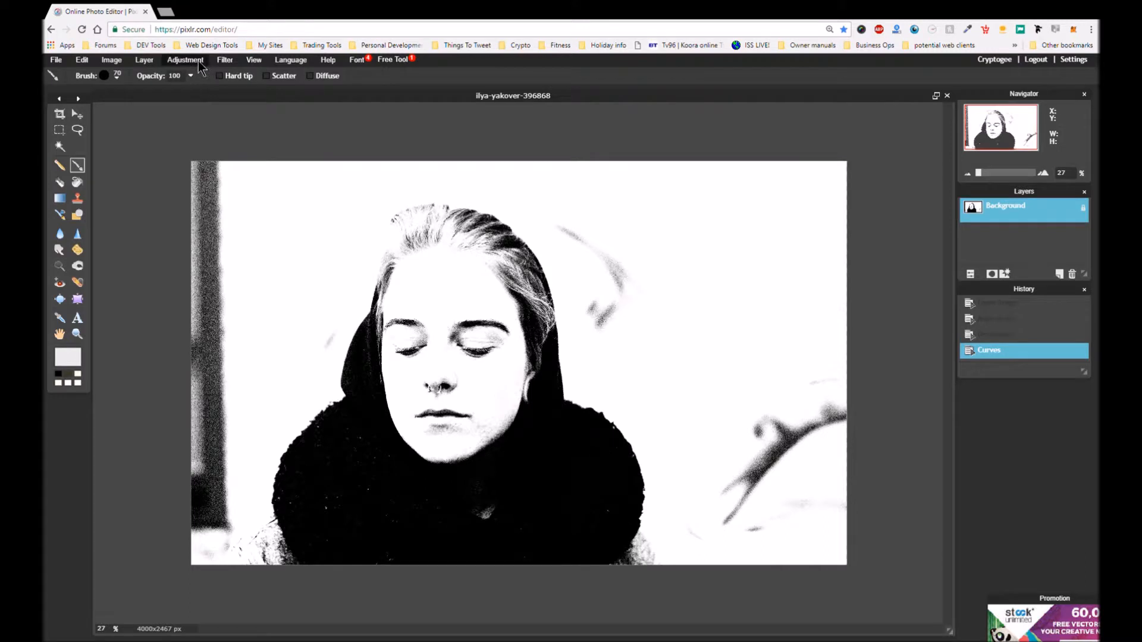
pyautogui.click(185, 59)
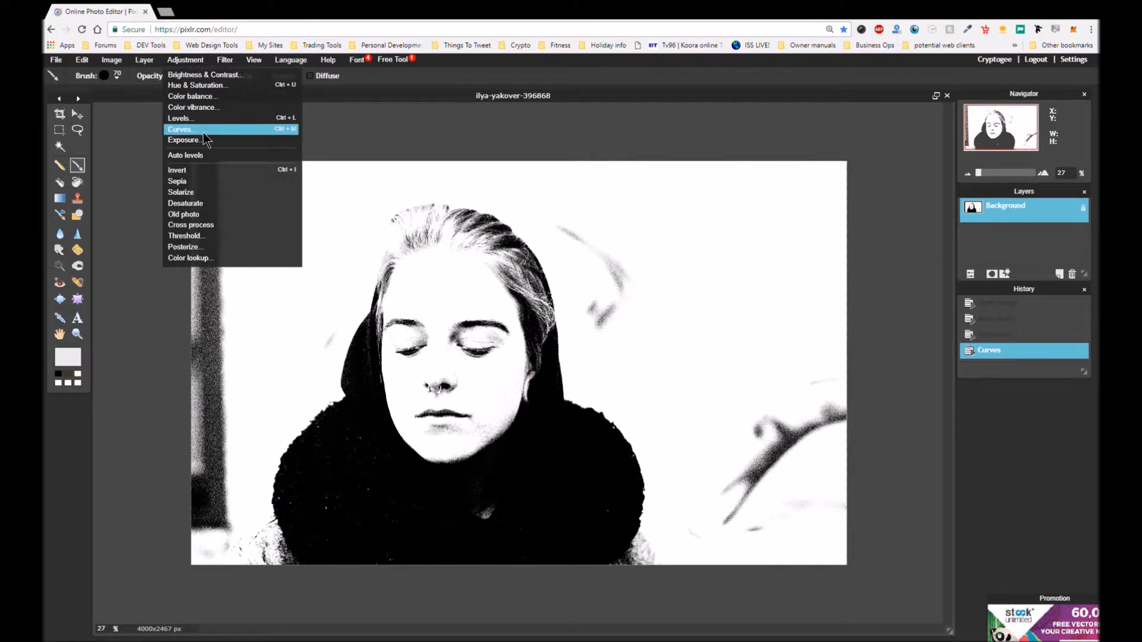
pyautogui.click(179, 129)
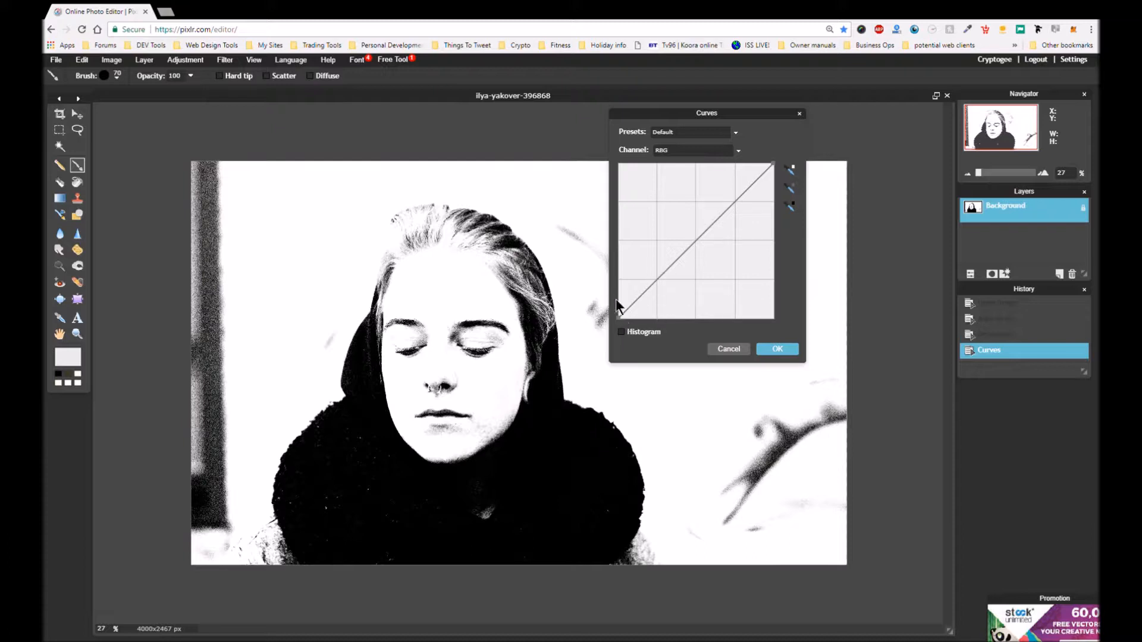
pyautogui.moveTo(720, 301)
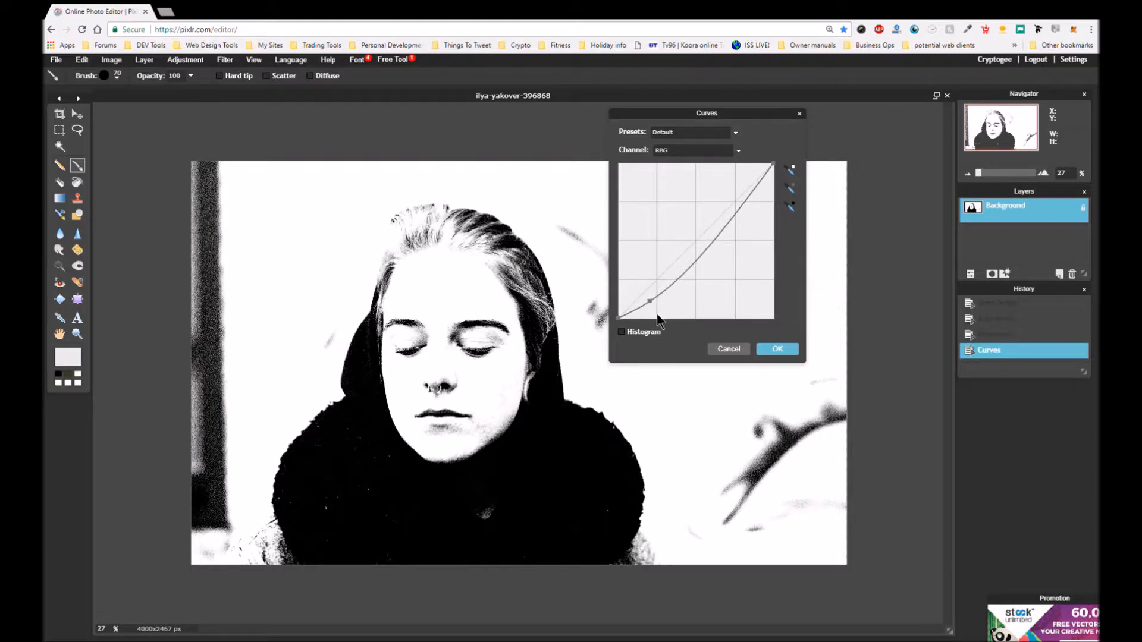
# - Pull the curve's shadow point down and place a highlight point near the top
pyautogui.moveTo(649, 301); pyautogui.dragTo(656, 317)
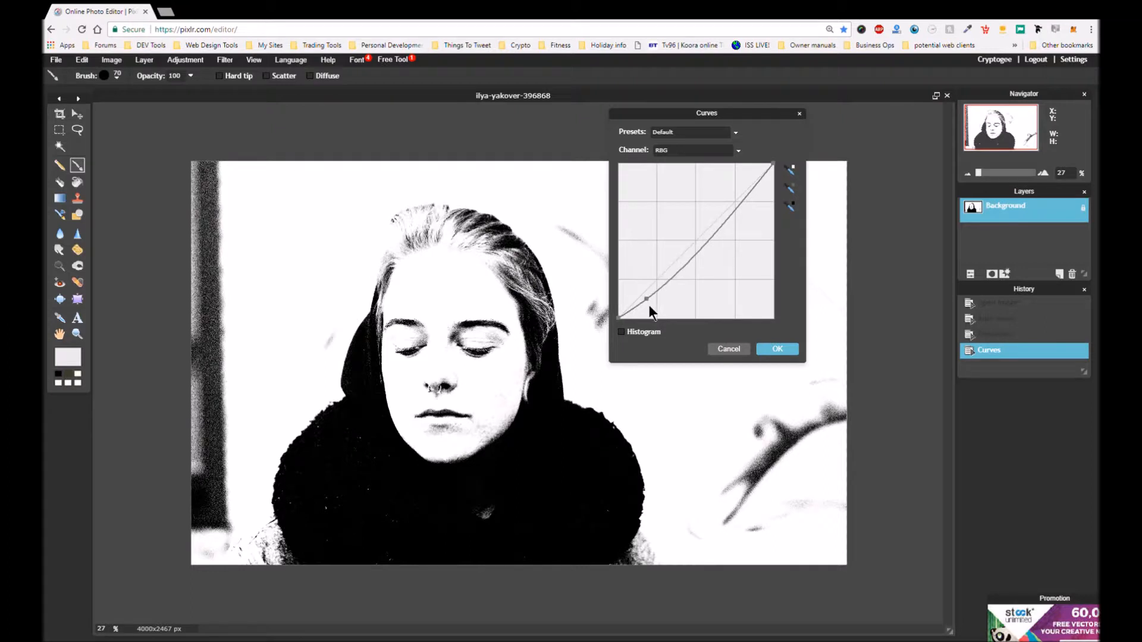
pyautogui.moveTo(648, 299); pyautogui.dragTo(648, 299)
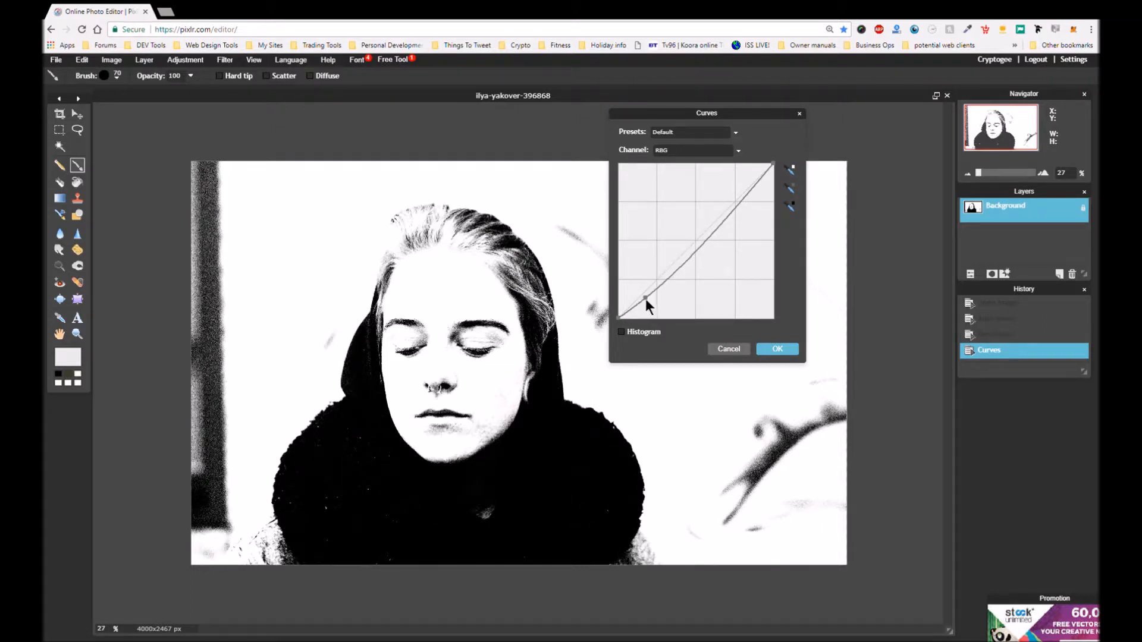
pyautogui.moveTo(646, 304); pyautogui.dragTo(652, 298)
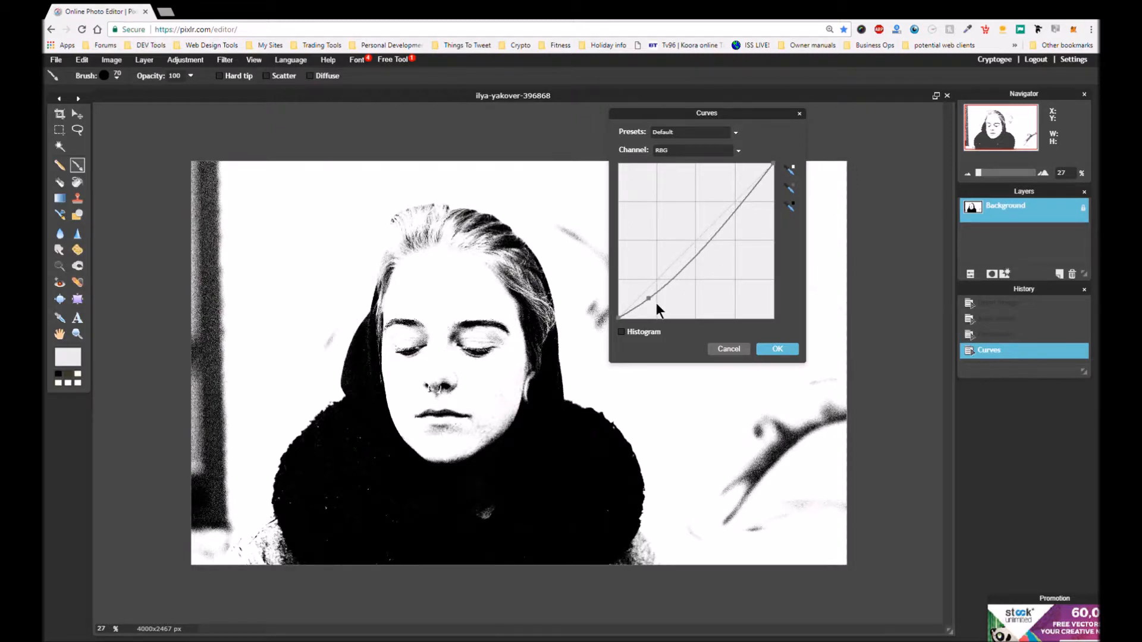
pyautogui.moveTo(649, 300); pyautogui.dragTo(655, 310)
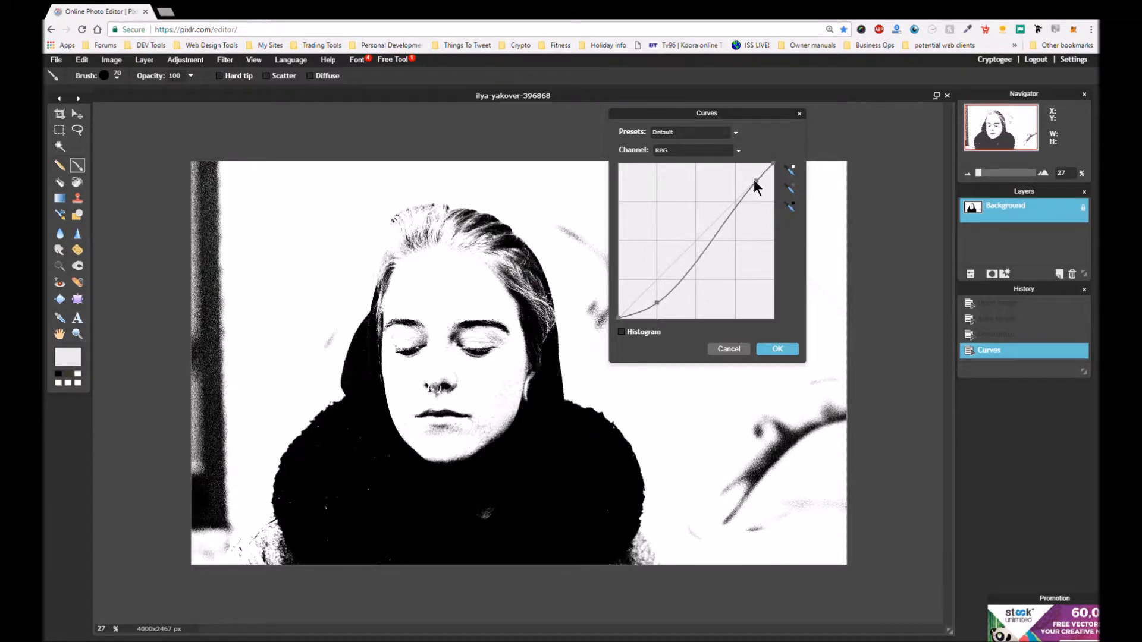
pyautogui.moveTo(756, 184); pyautogui.dragTo(750, 179)
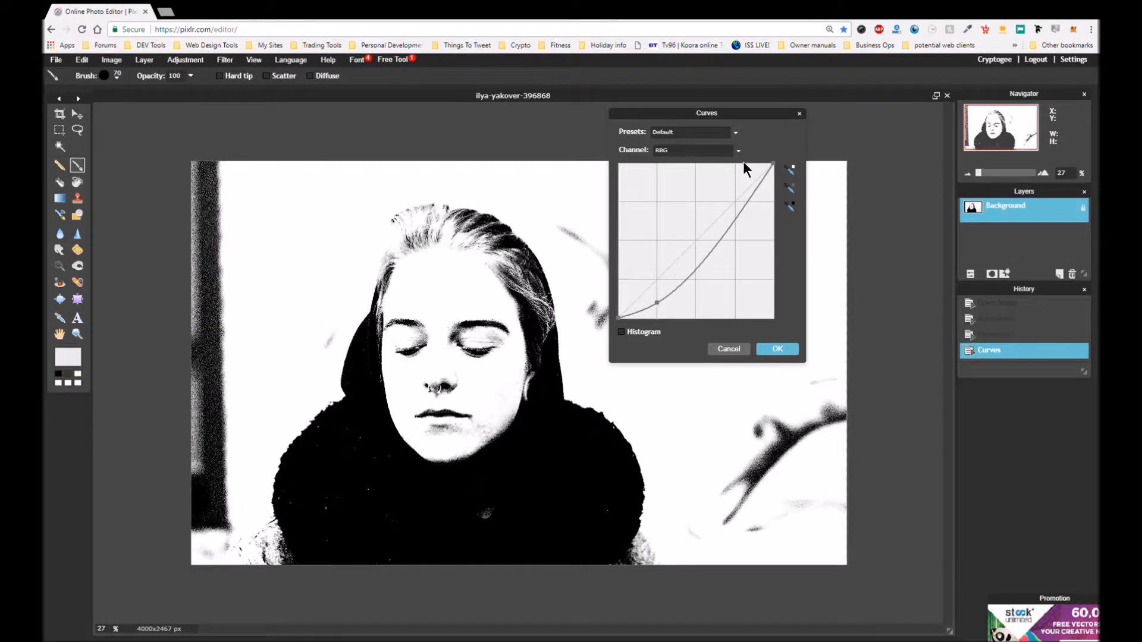
pyautogui.moveTo(765, 166); pyautogui.dragTo(762, 191)
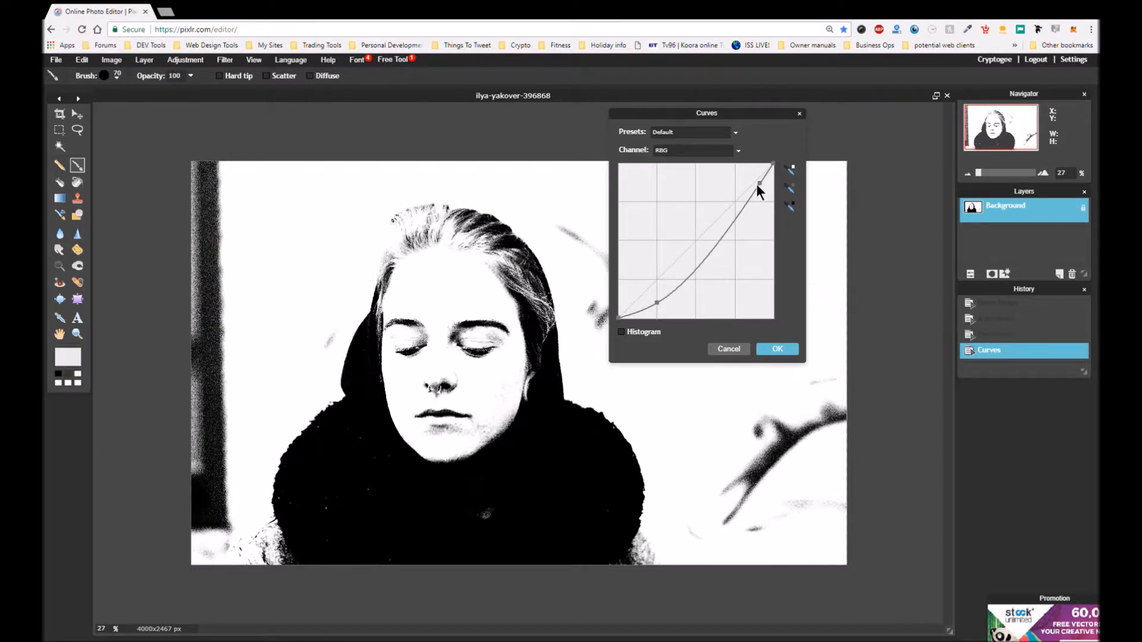
pyautogui.moveTo(763, 186); pyautogui.dragTo(754, 181)
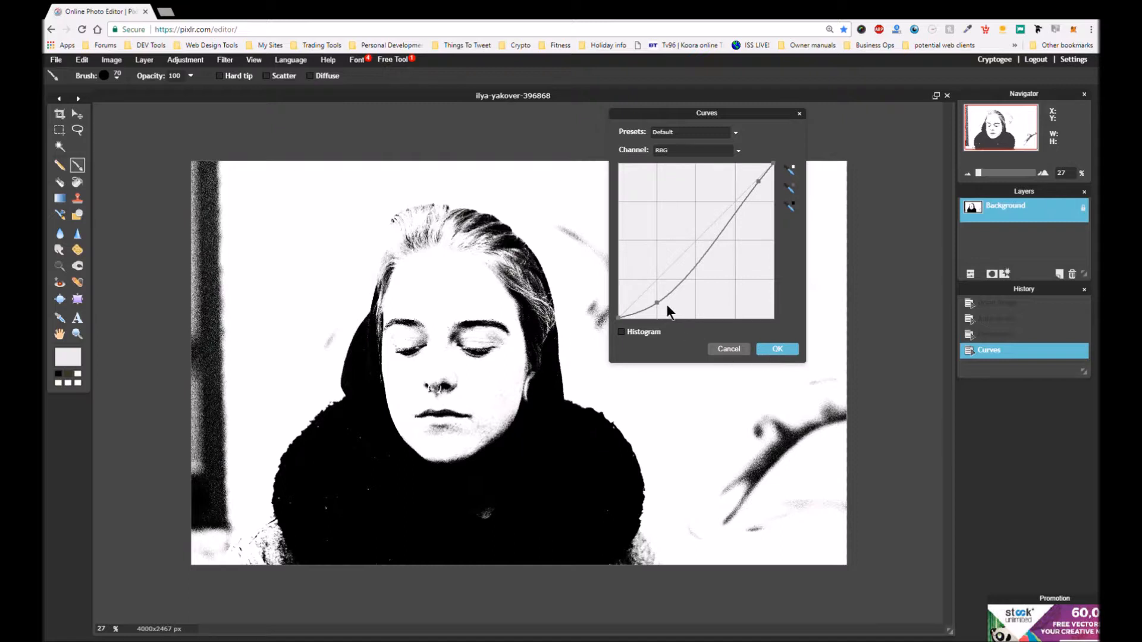
# - Settle the shadow point, raise the midtones to brighten the face, and apply the curve
pyautogui.moveTo(657, 301); pyautogui.dragTo(653, 305)
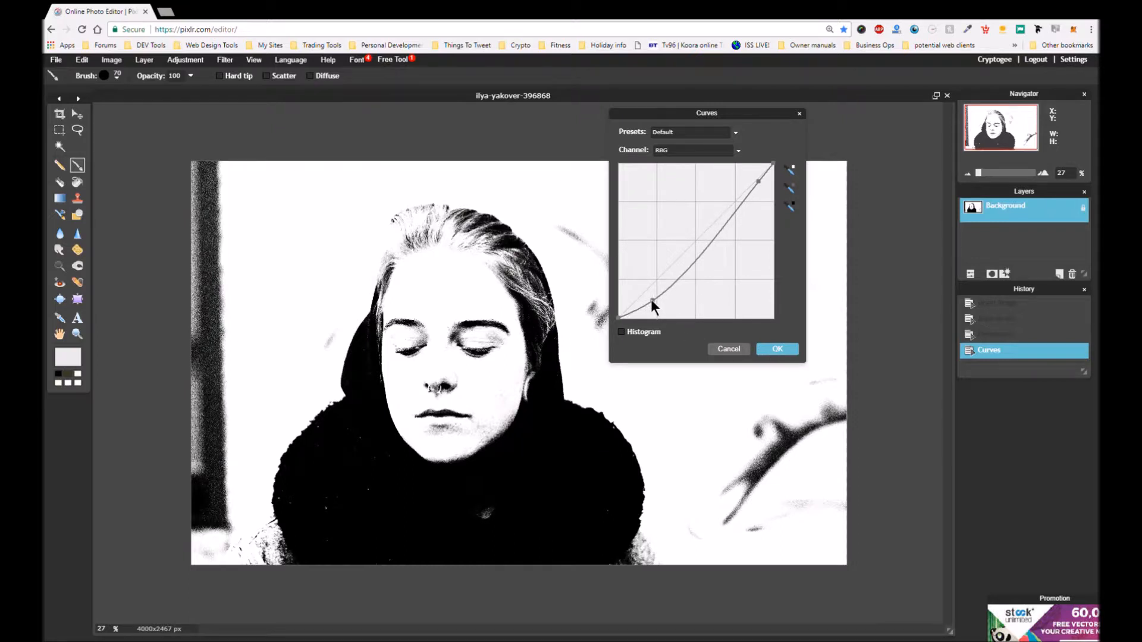
pyautogui.moveTo(651, 305); pyautogui.dragTo(648, 299)
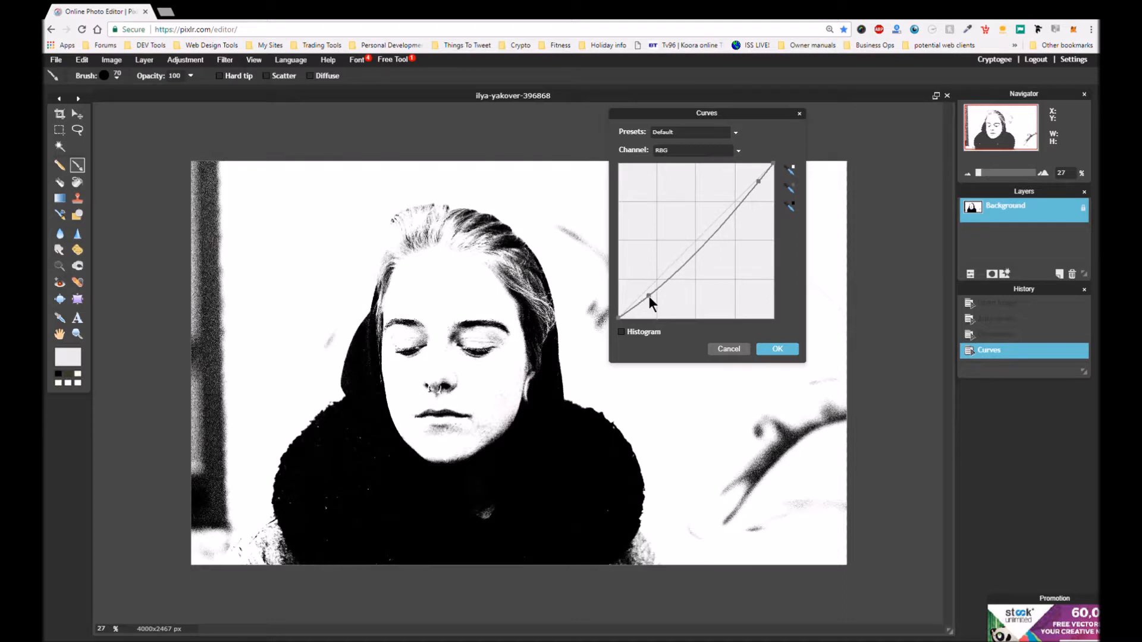
pyautogui.moveTo(649, 301); pyautogui.dragTo(649, 301)
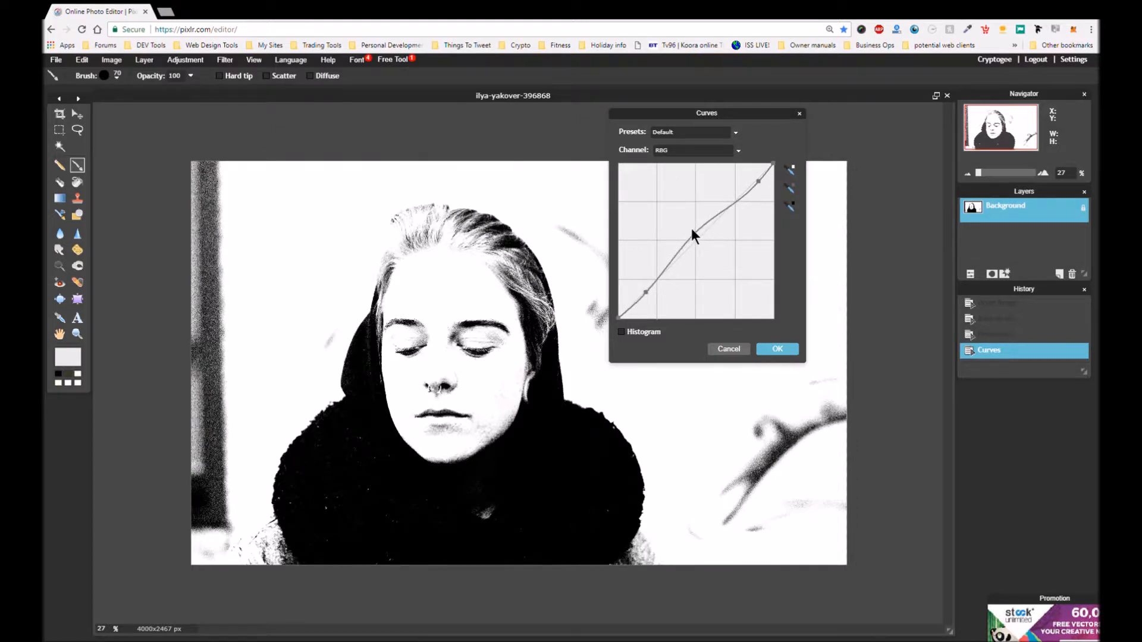
pyautogui.moveTo(692, 237); pyautogui.dragTo(681, 208)
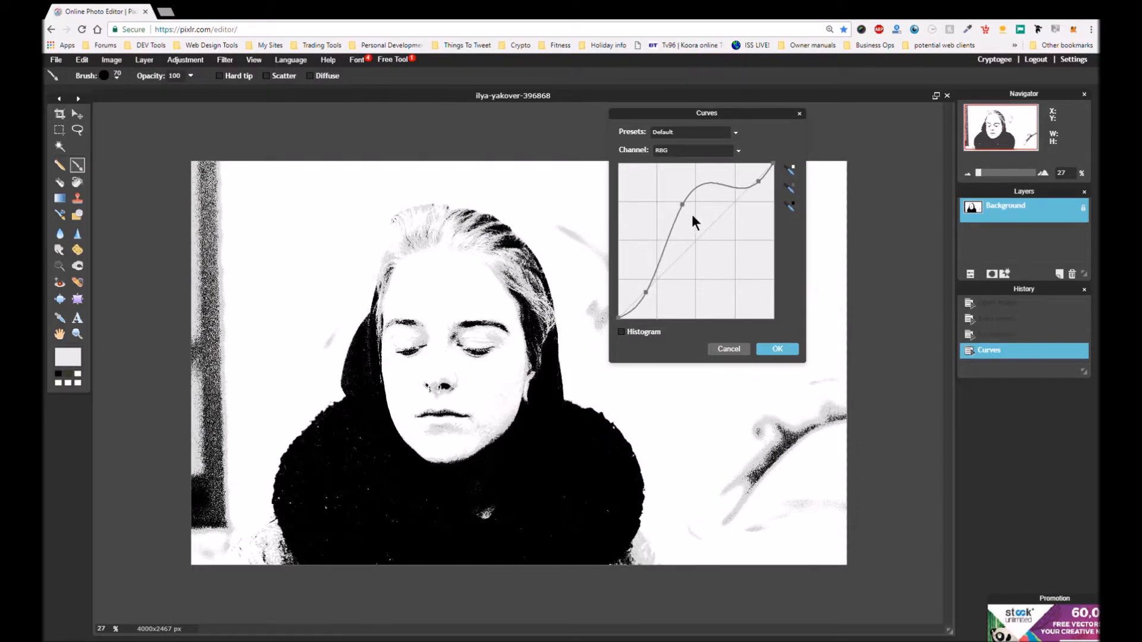
pyautogui.moveTo(682, 205); pyautogui.dragTo(691, 214)
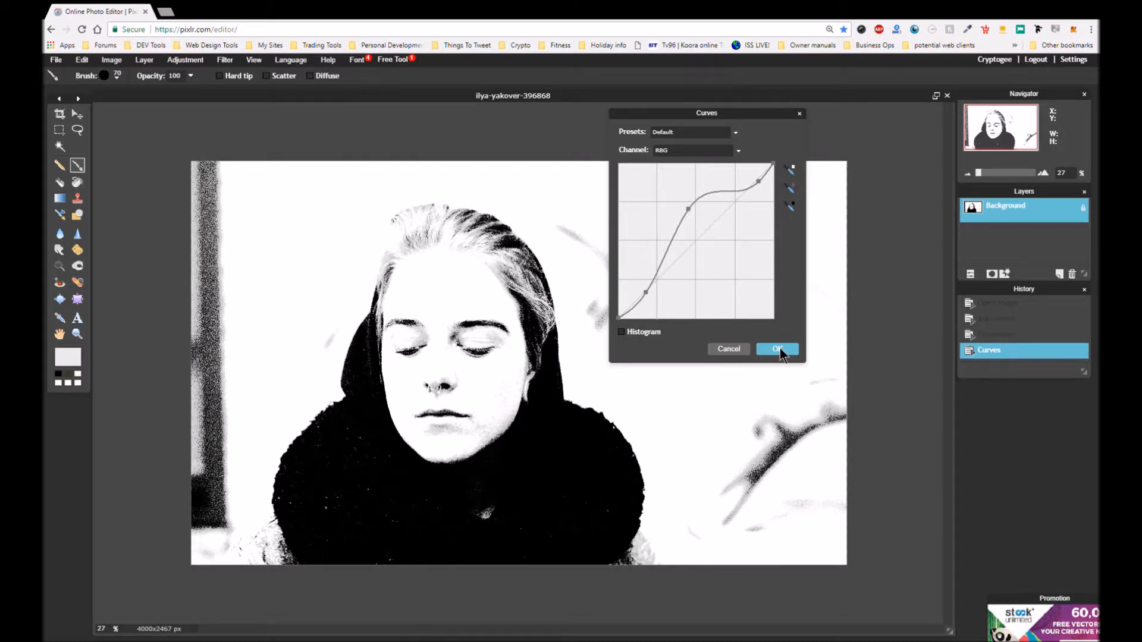
pyautogui.click(776, 349)
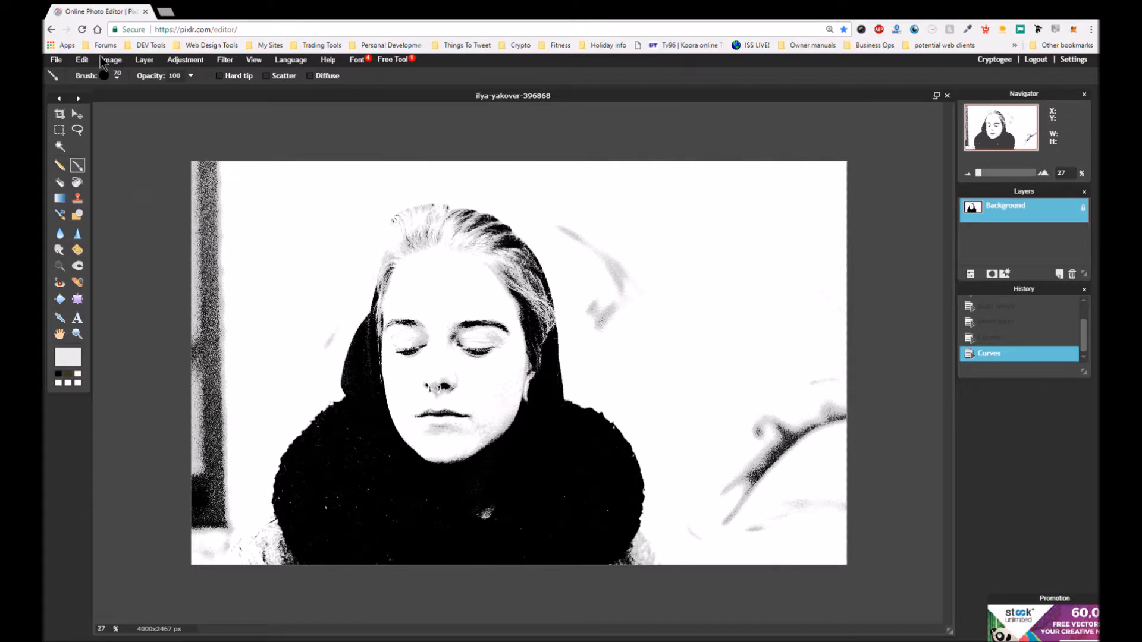
pyautogui.click(185, 60)
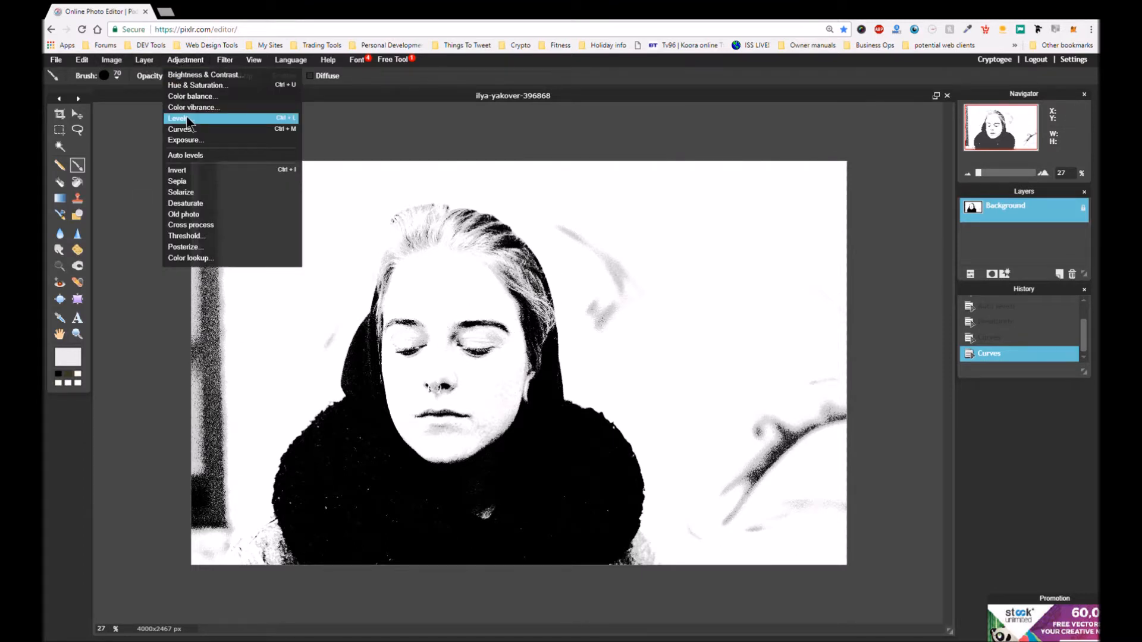
# - Open Levels and set the midtone level to about 0.63
pyautogui.click(178, 118)
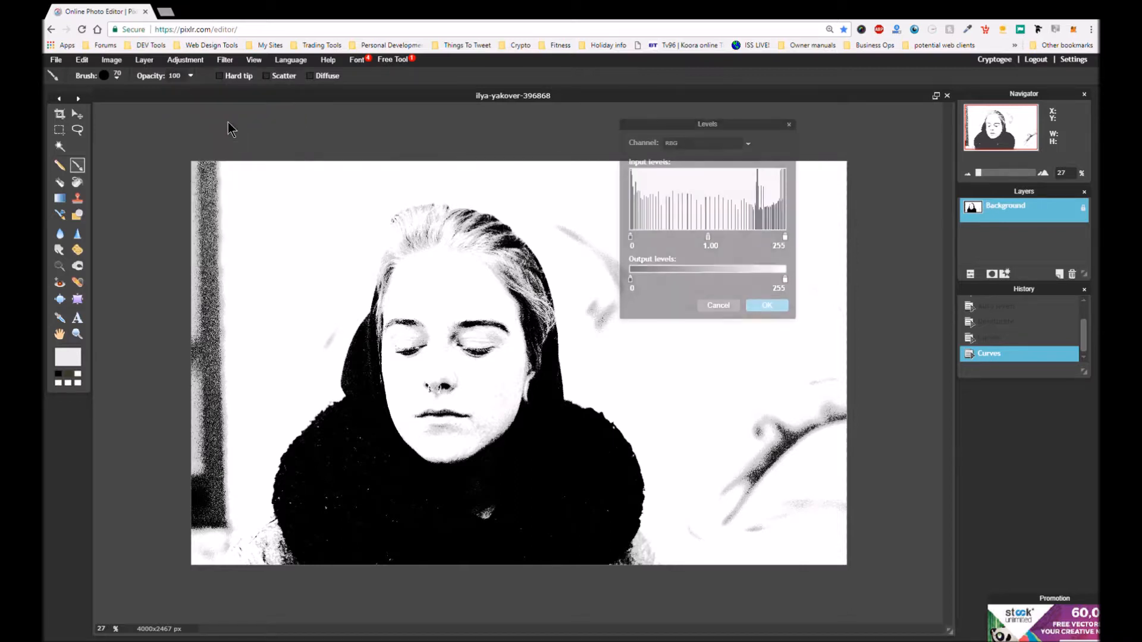
pyautogui.moveTo(710, 238); pyautogui.dragTo(692, 237)
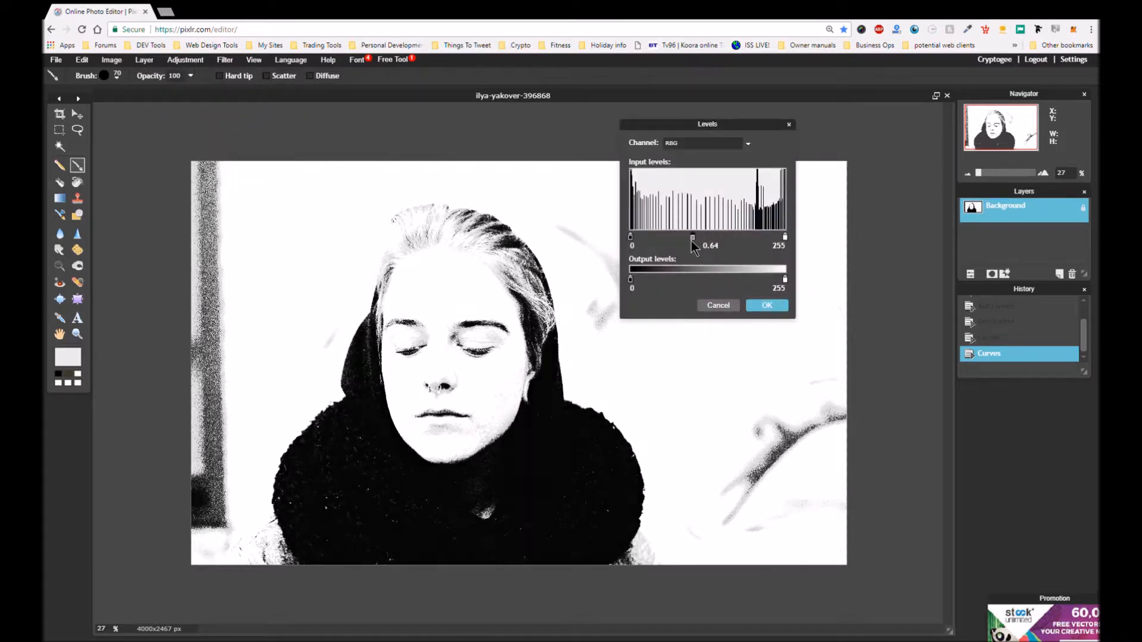
pyautogui.moveTo(692, 237); pyautogui.dragTo(633, 237)
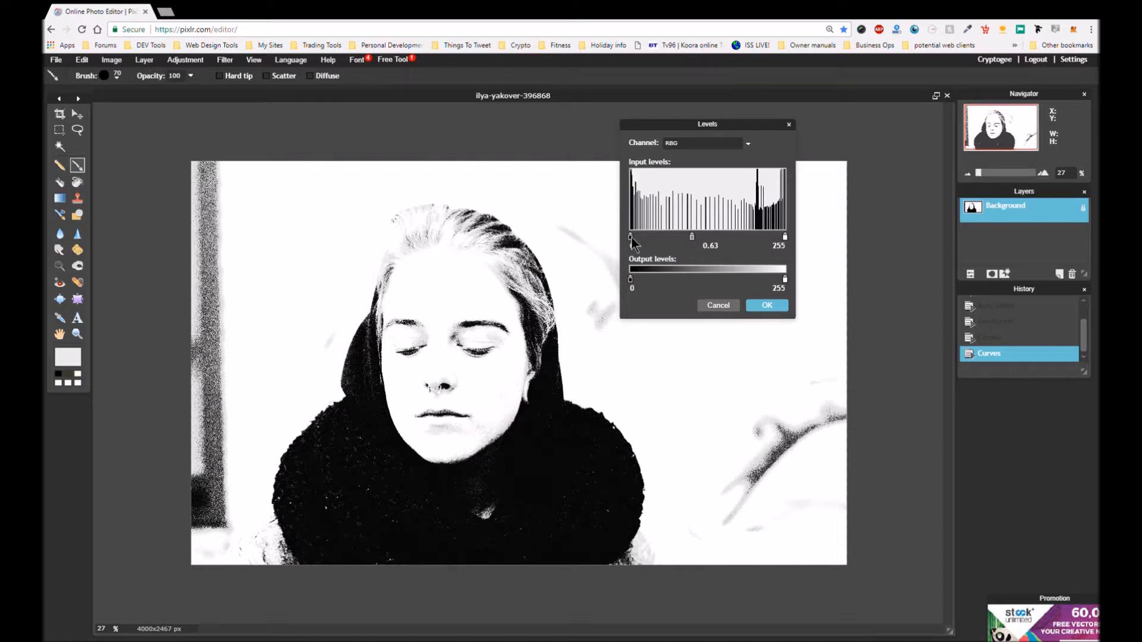
pyautogui.moveTo(631, 237); pyautogui.dragTo(636, 237)
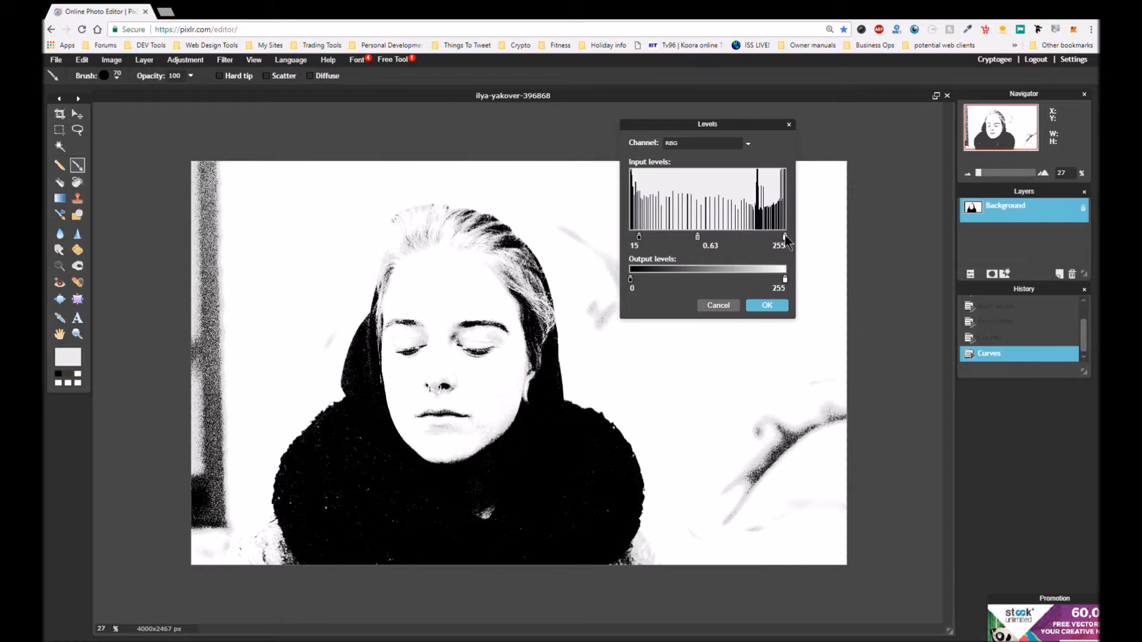
# - Set the white point to 198 and black point to 1, then apply Levels
pyautogui.moveTo(784, 236); pyautogui.dragTo(757, 236)
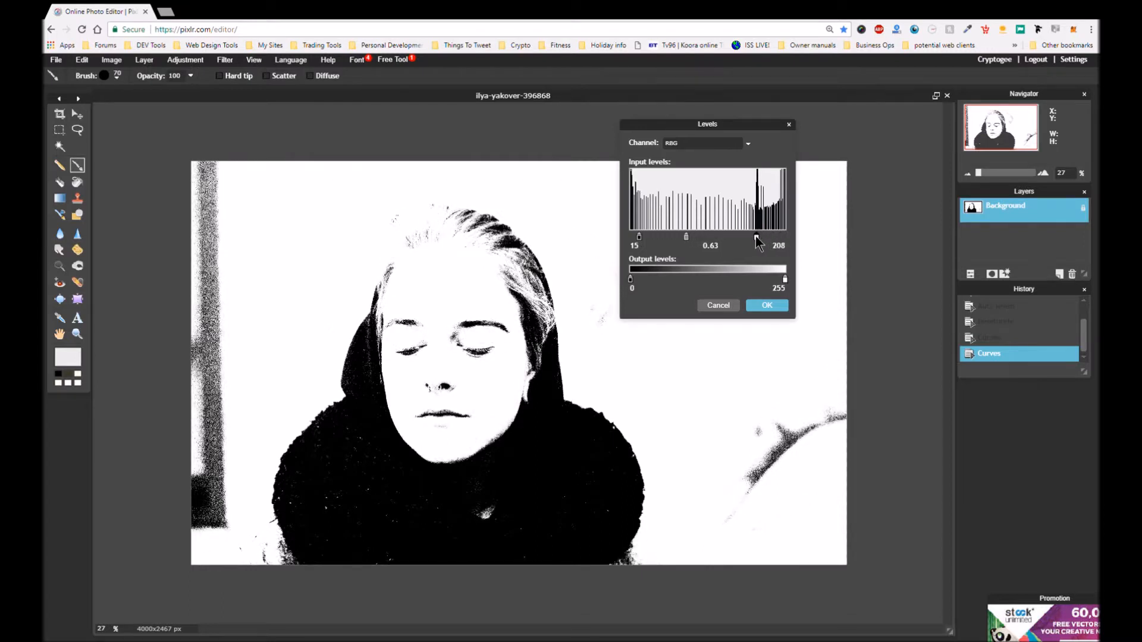
pyautogui.moveTo(757, 240); pyautogui.dragTo(750, 241)
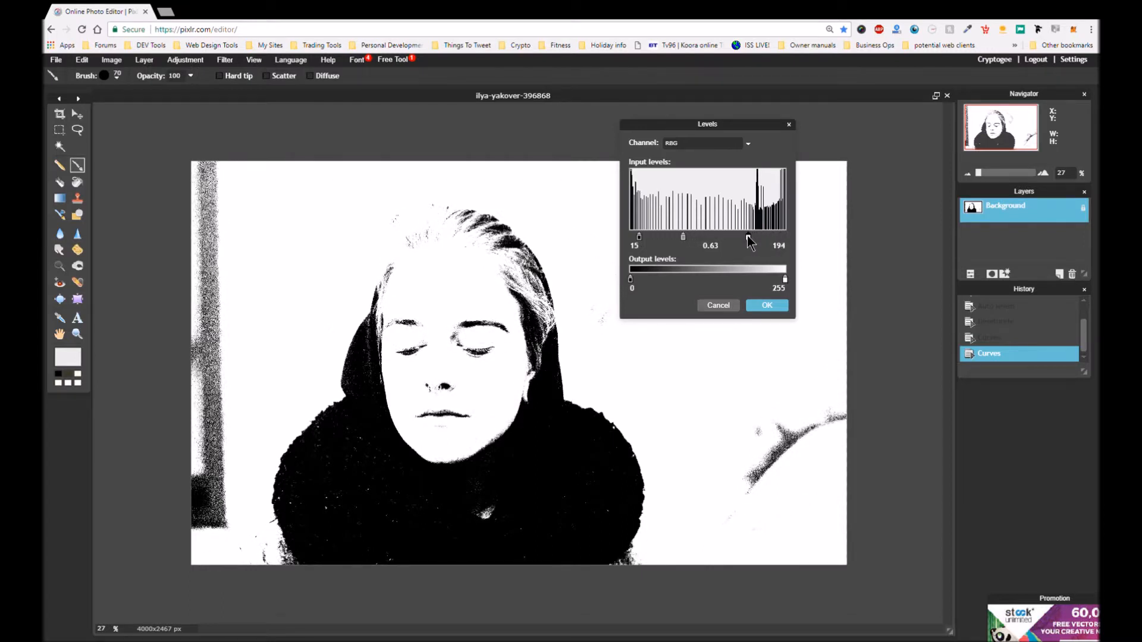
pyautogui.moveTo(752, 237); pyautogui.dragTo(750, 237)
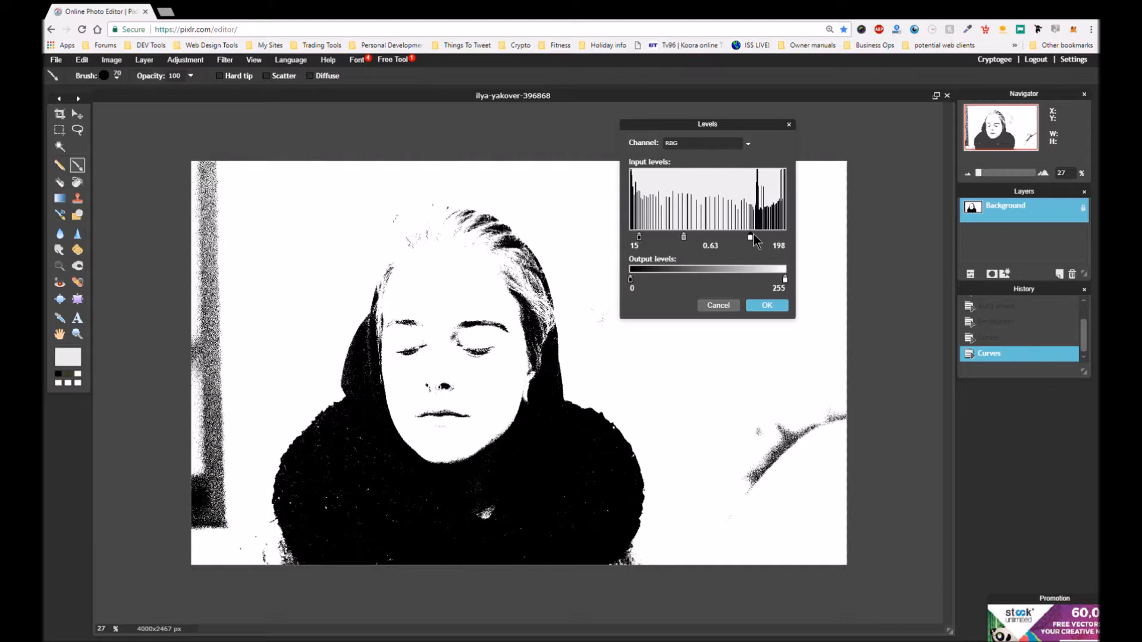
pyautogui.moveTo(750, 238); pyautogui.dragTo(757, 237)
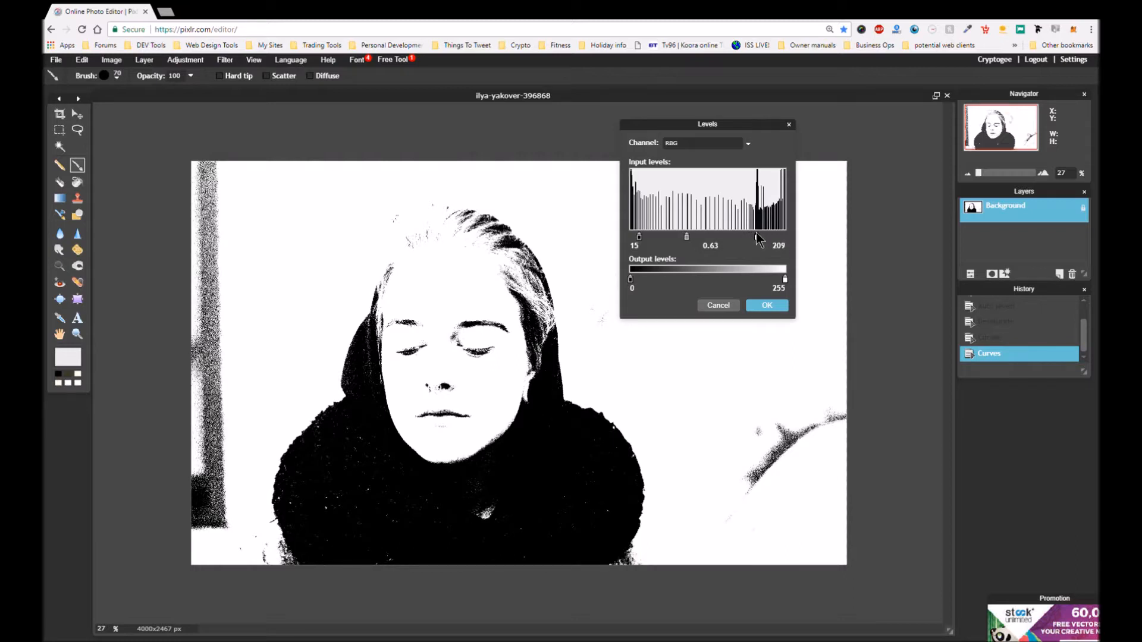
pyautogui.moveTo(762, 237); pyautogui.dragTo(759, 236)
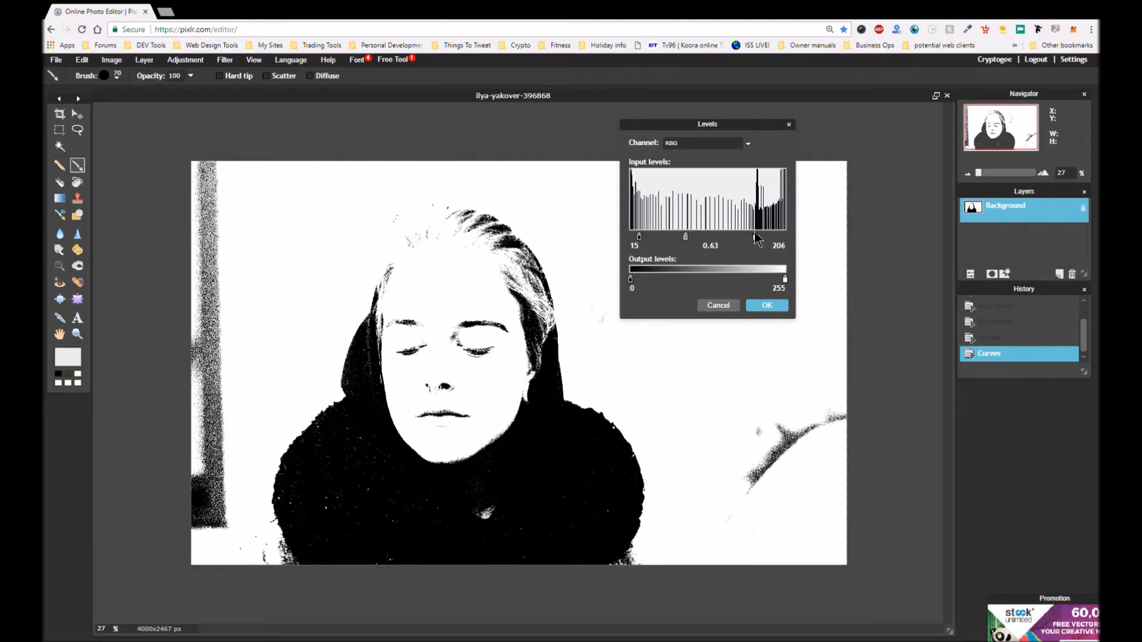
pyautogui.moveTo(784, 237); pyautogui.dragTo(757, 236)
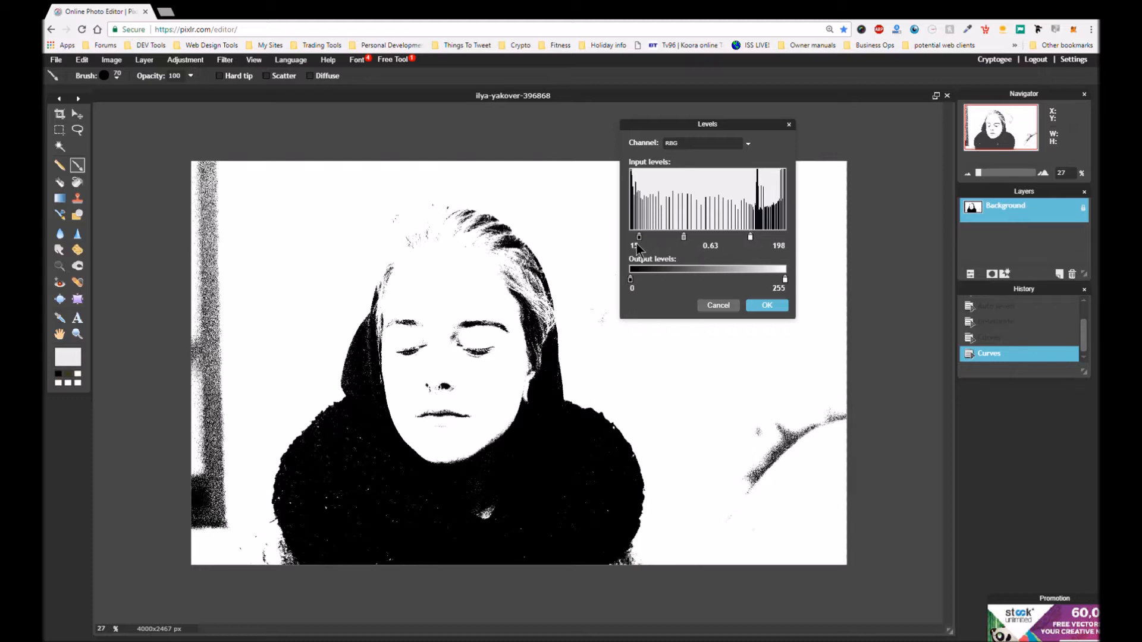
pyautogui.moveTo(639, 237); pyautogui.dragTo(644, 237)
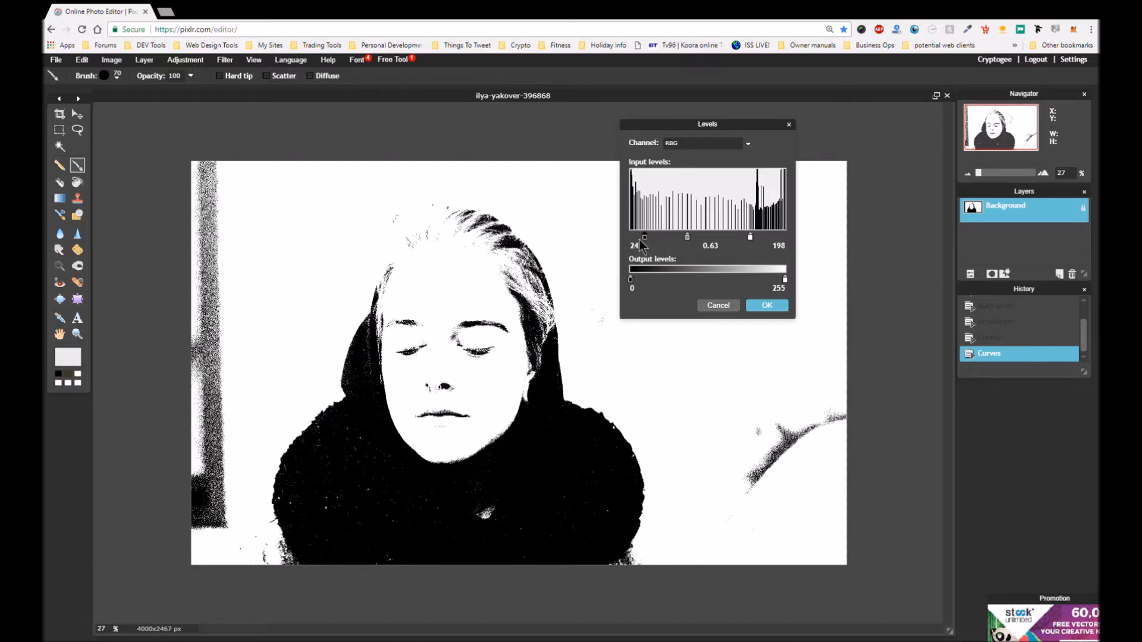
pyautogui.moveTo(644, 238); pyautogui.dragTo(630, 238)
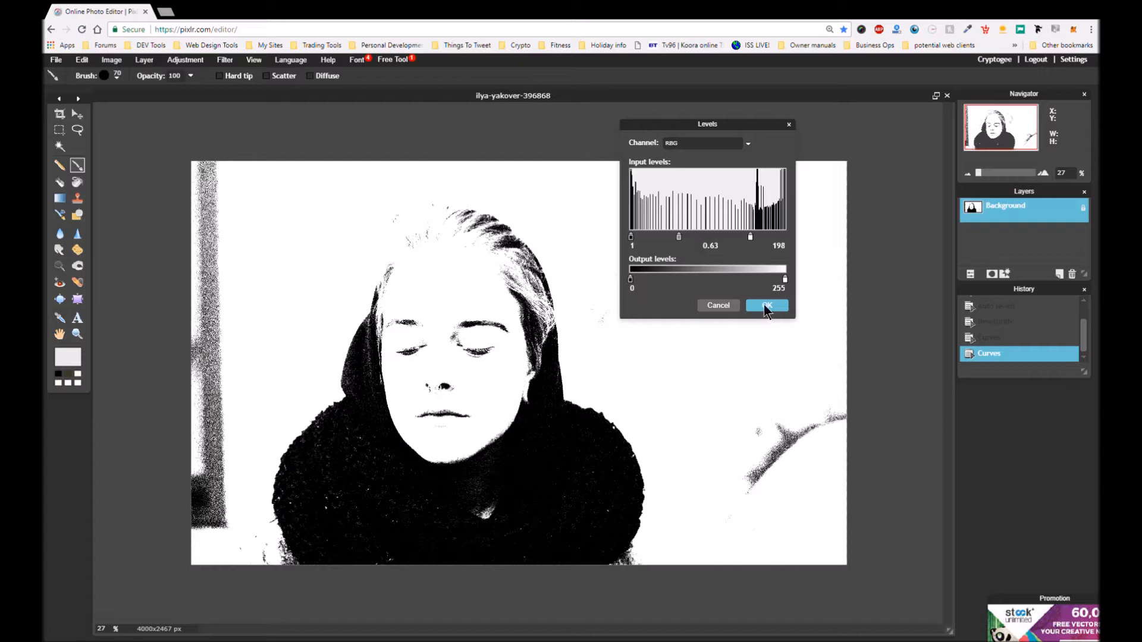
pyautogui.click(765, 305)
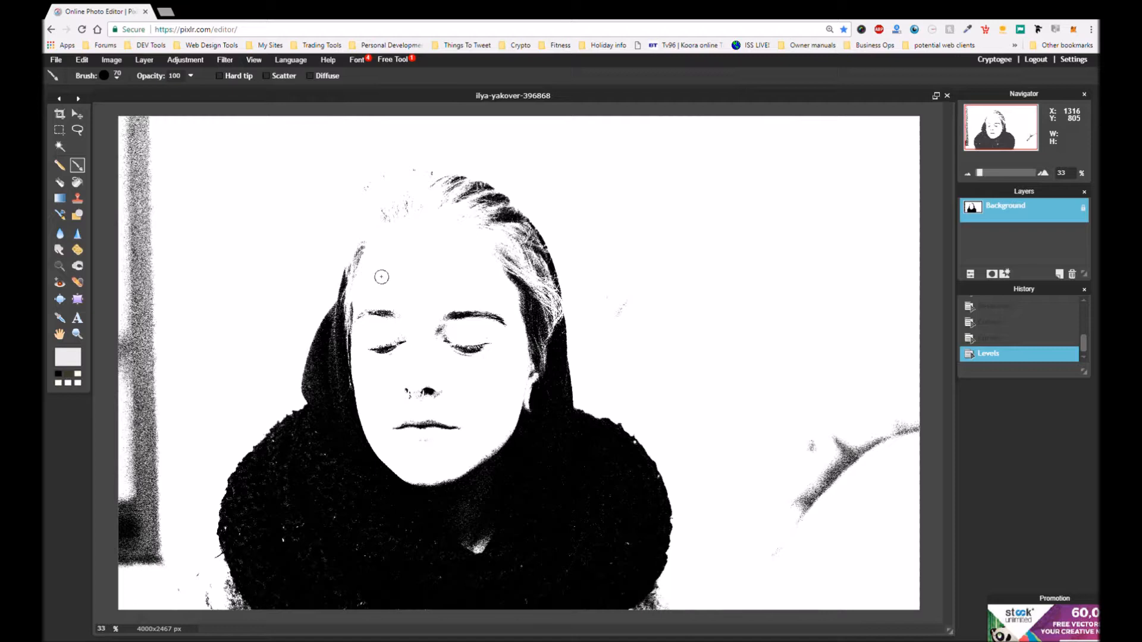
pyautogui.moveTo(496, 220)
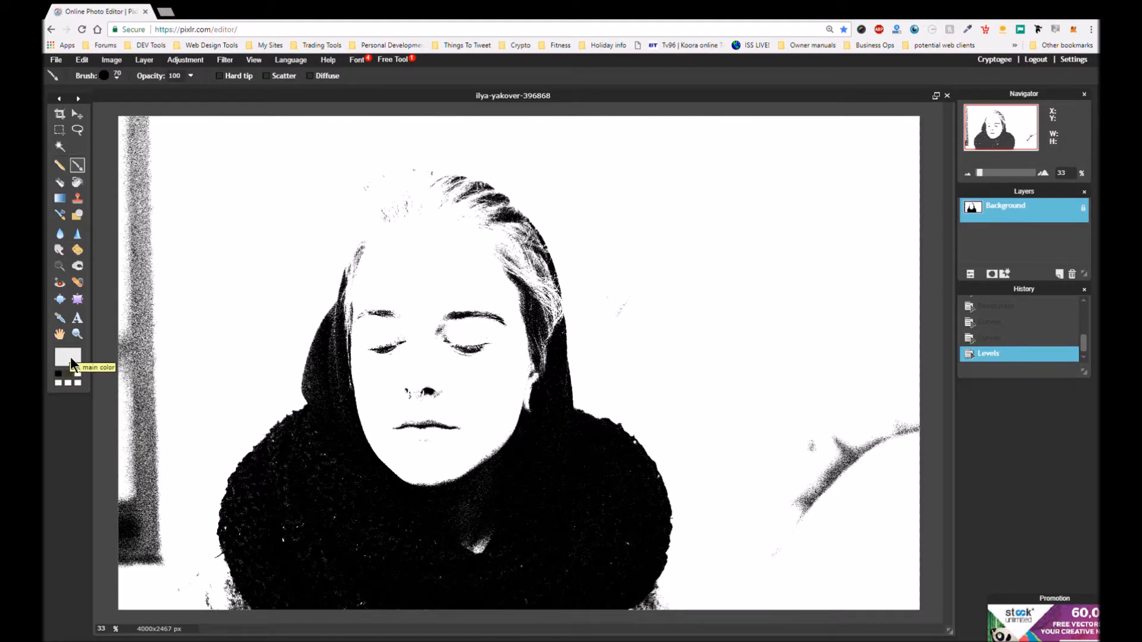
# - Set the paint colour to white and brush out a dark speck near the upper right
pyautogui.click(68, 357)
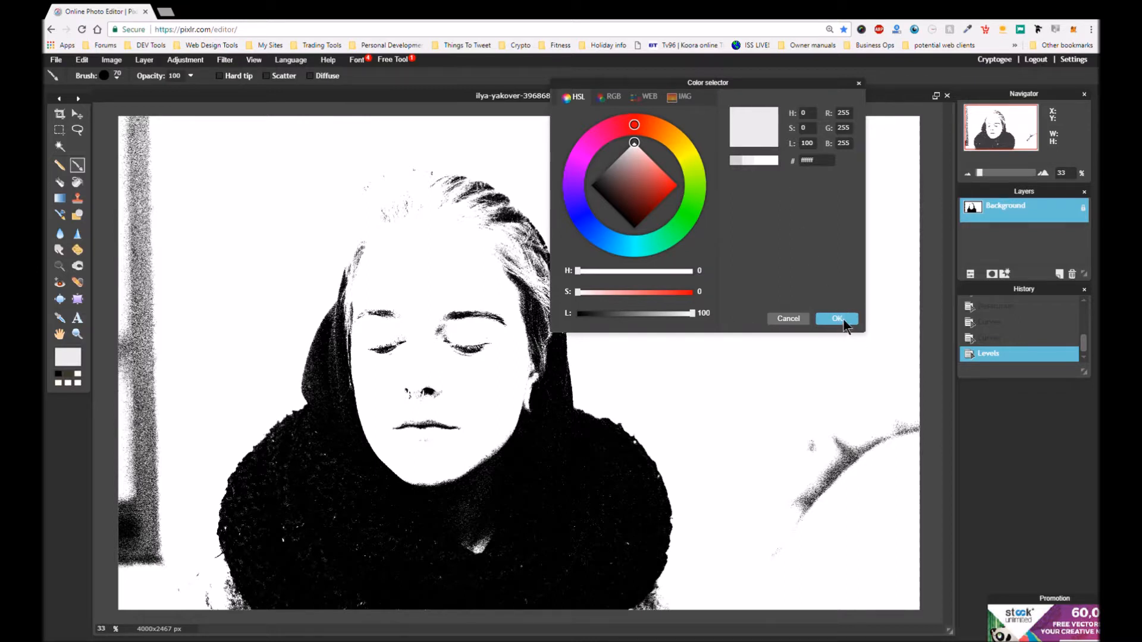
pyautogui.click(837, 318)
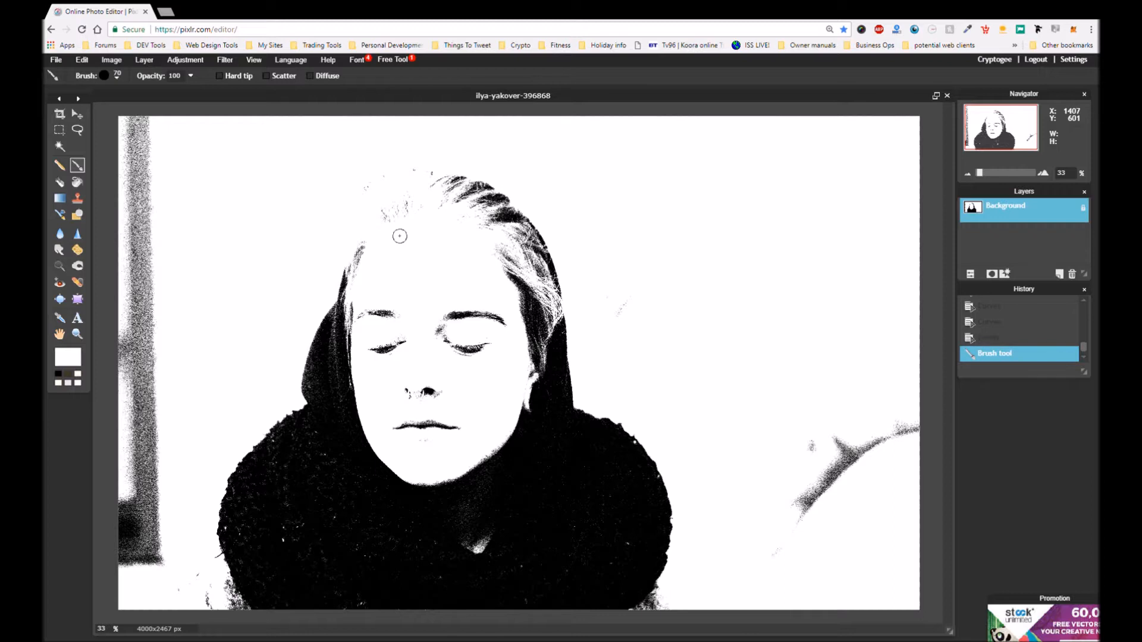
pyautogui.moveTo(360, 263)
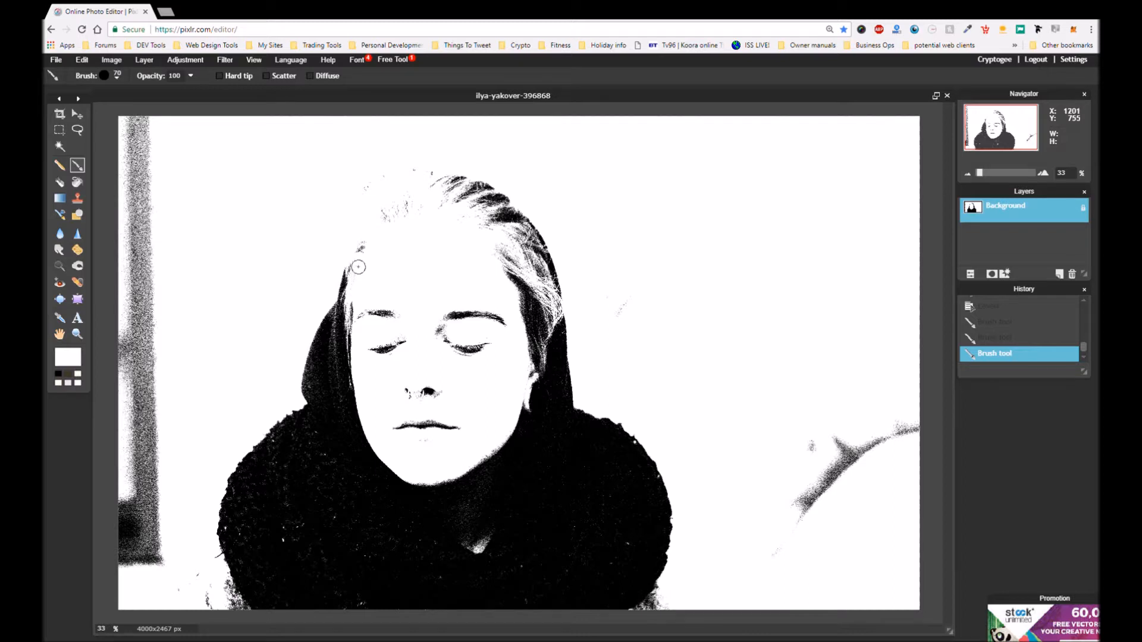
pyautogui.moveTo(367, 243)
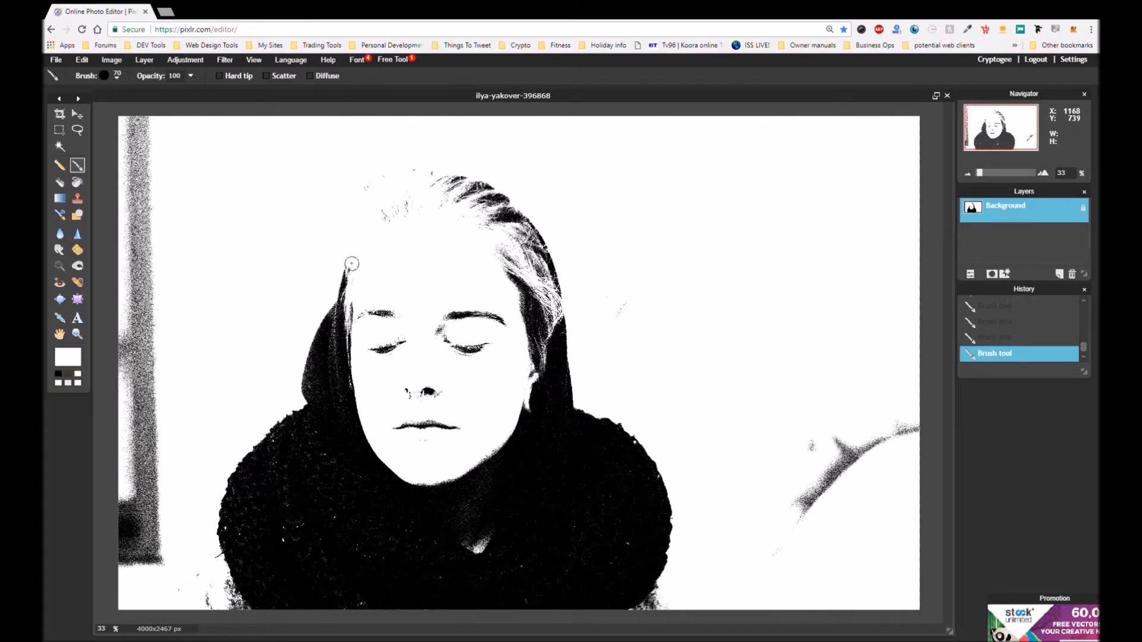
pyautogui.moveTo(796, 175)
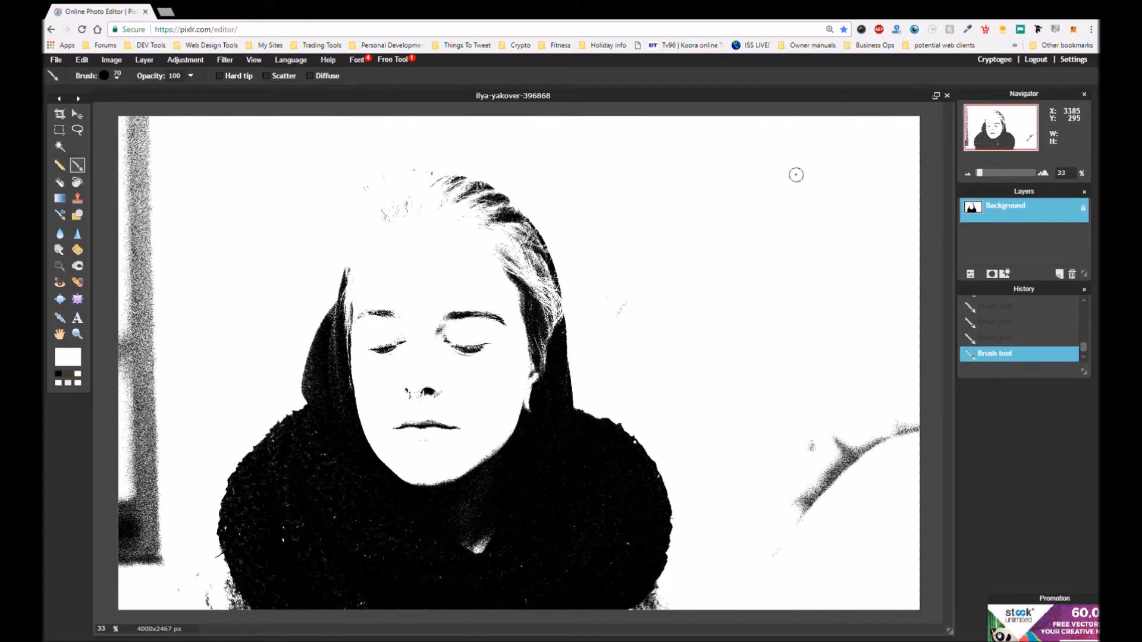
pyautogui.click(442, 334)
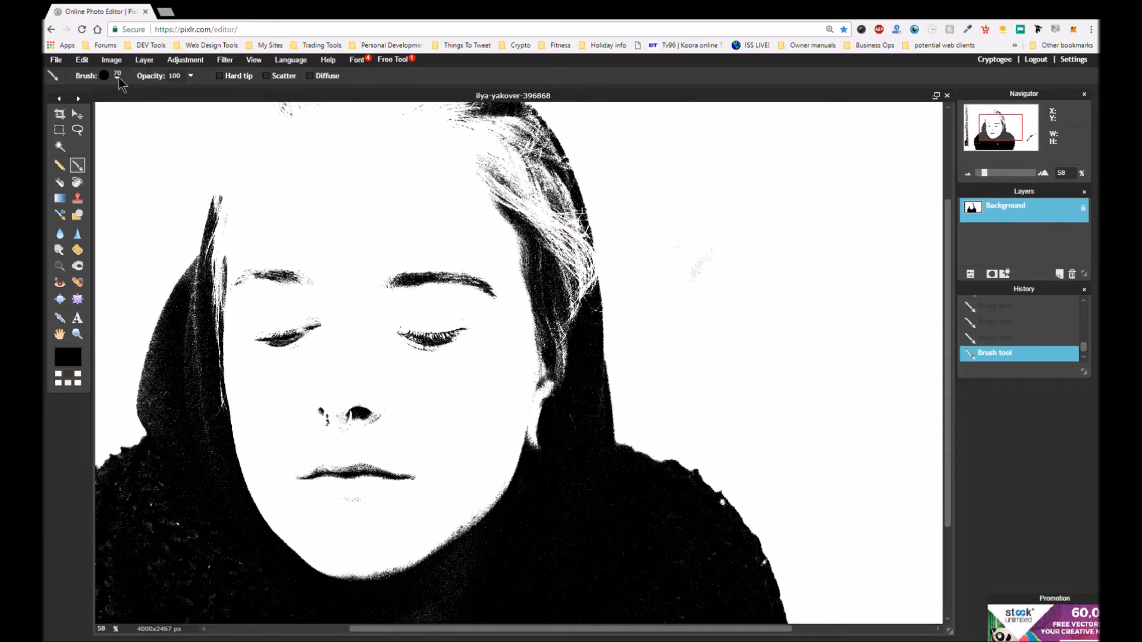
# - Switch the brush to the 15-pixel round preset
pyautogui.click(118, 75)
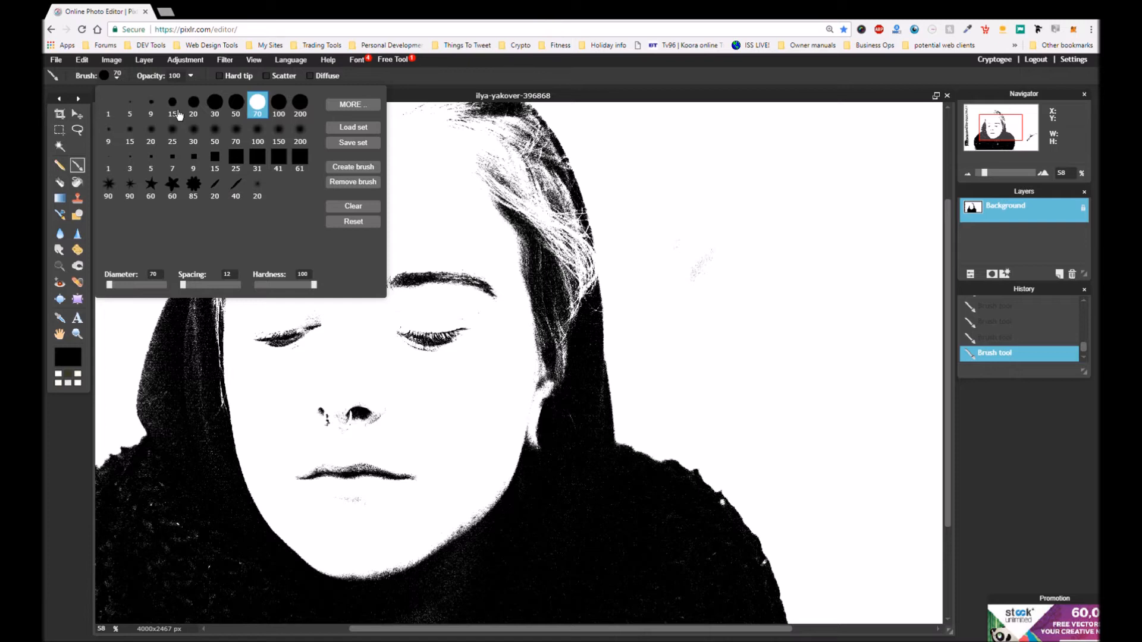
pyautogui.click(172, 102)
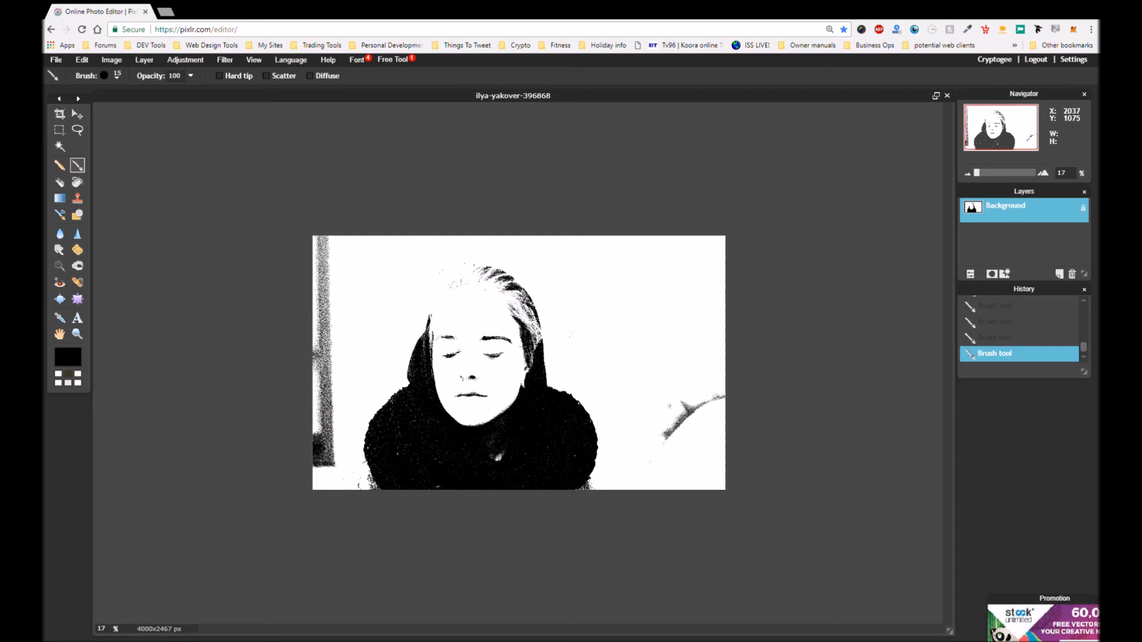
pyautogui.moveTo(522, 346)
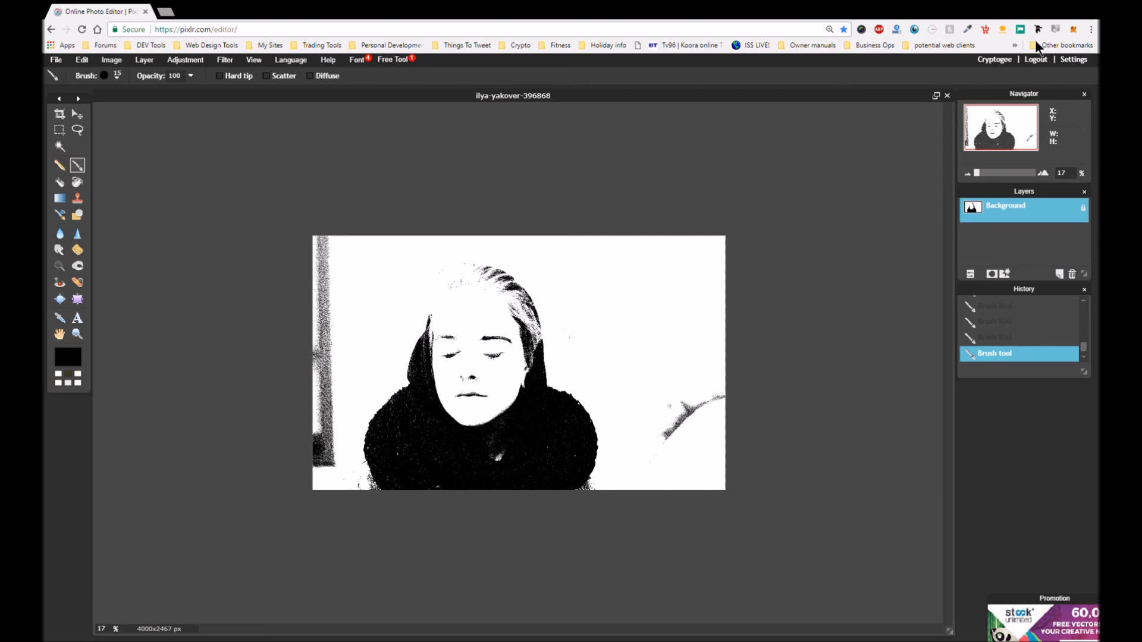
pyautogui.moveTo(1049, 39)
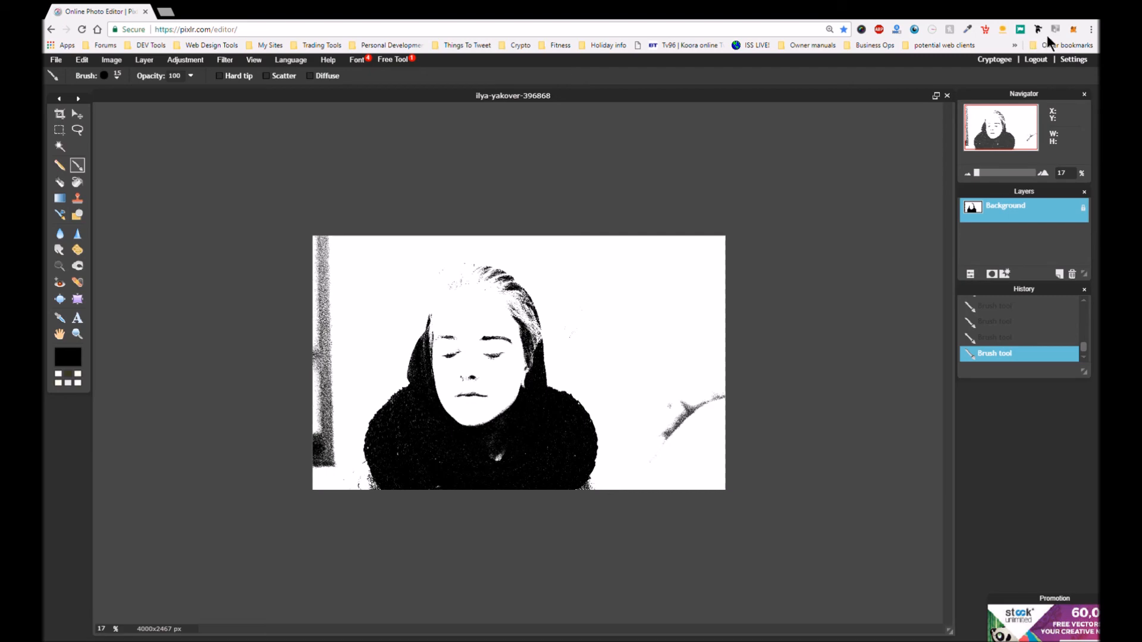